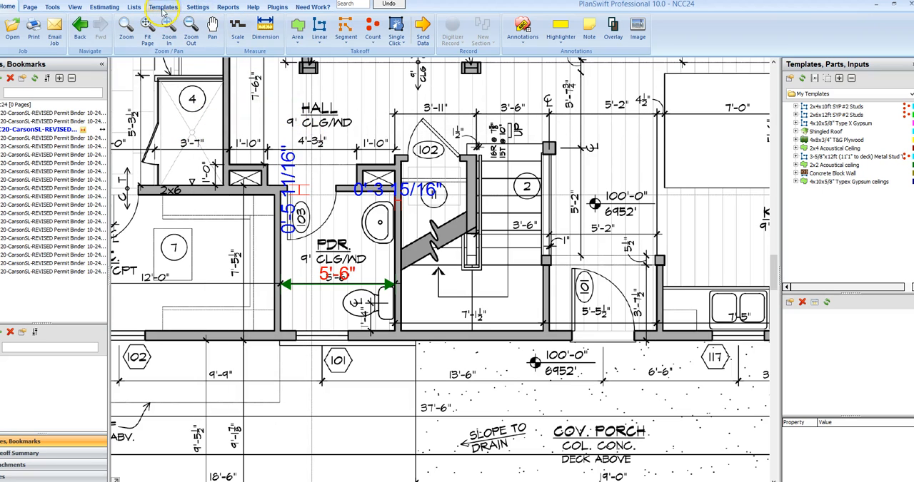
Show the Templates tools and the My Templates collection.
click(163, 8)
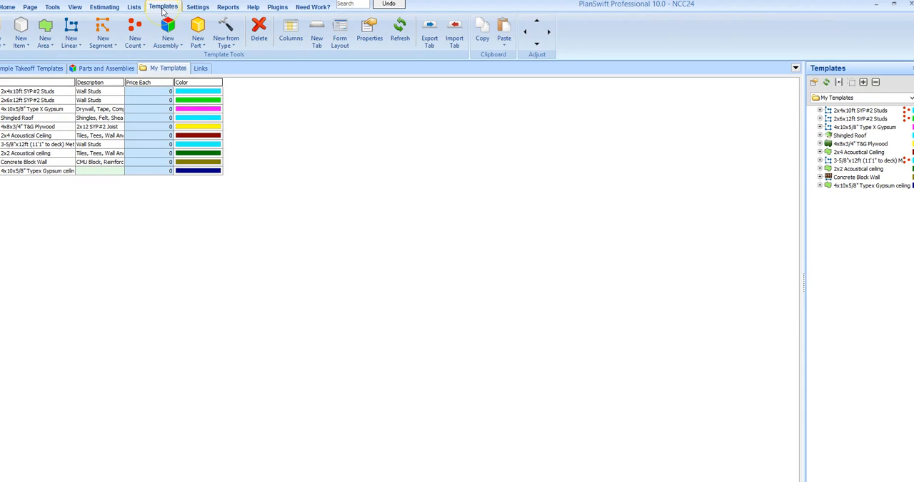
mouse_move(14, 221)
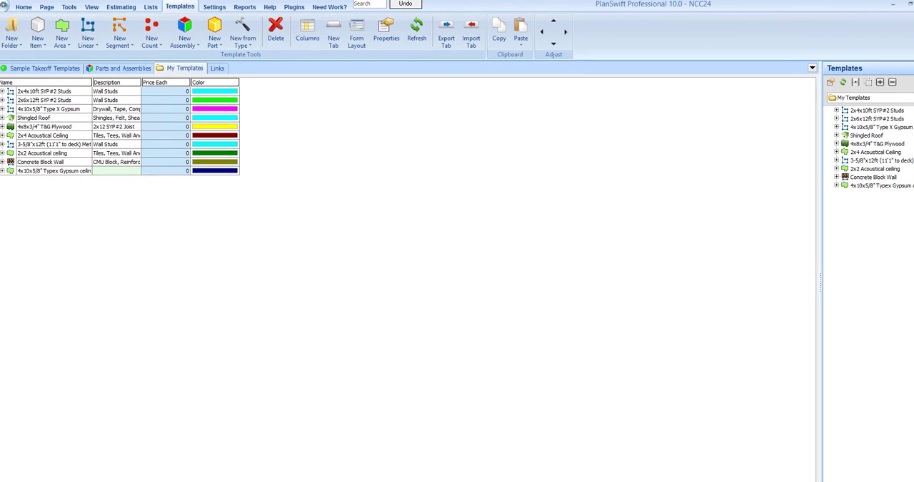
click(54, 148)
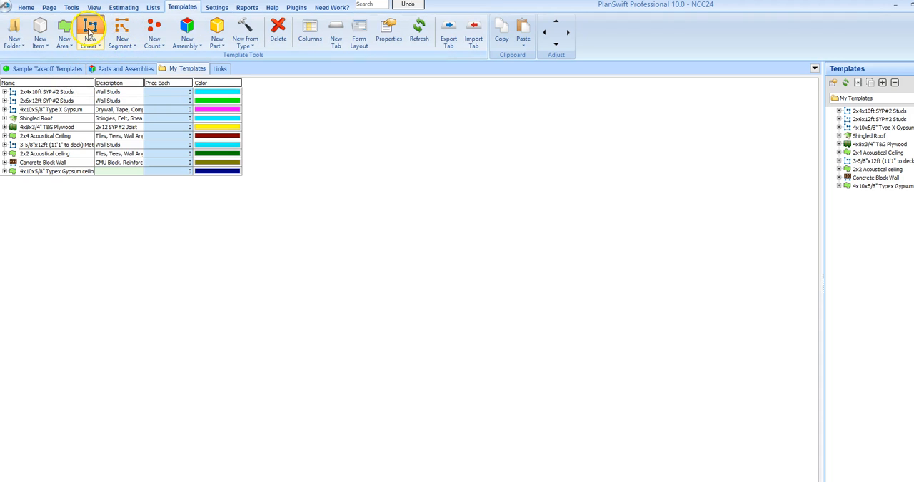
Start a new linear template named 2x4x8ft SYP#2 Studs.
click(89, 36)
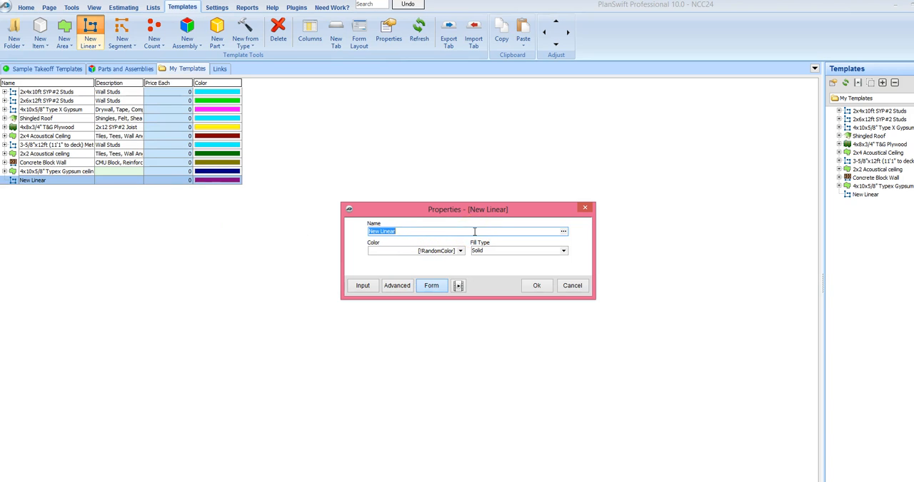
text(2)
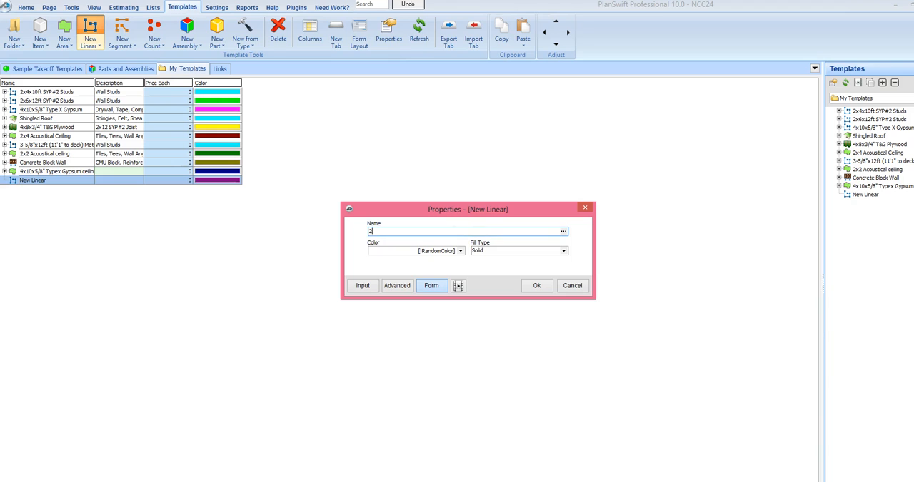
text(x4x)
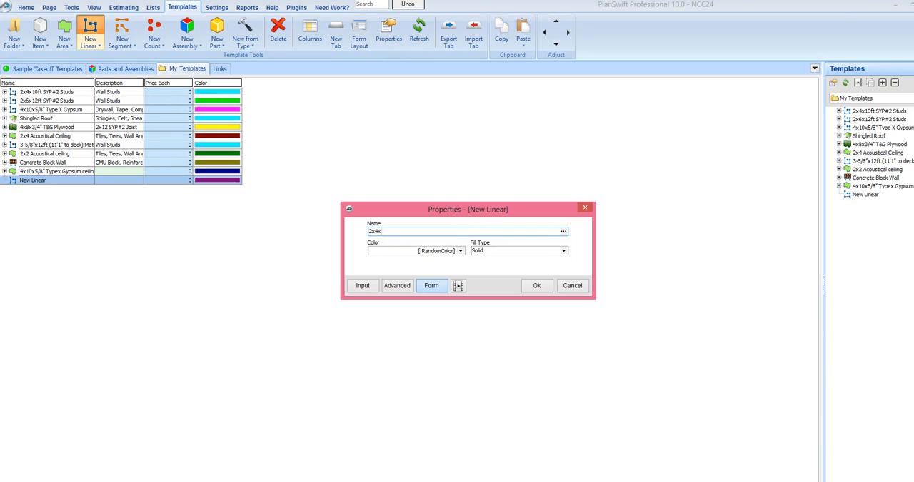
text(8ft)
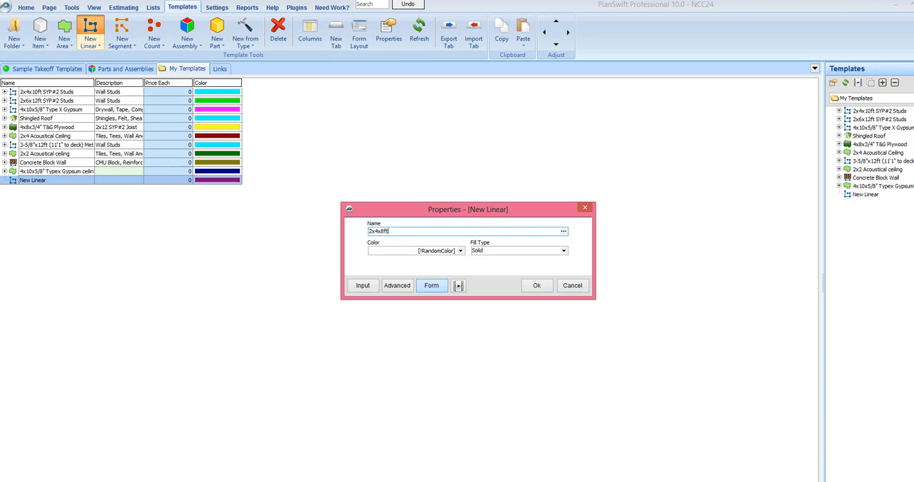
text(SYP#2 S)
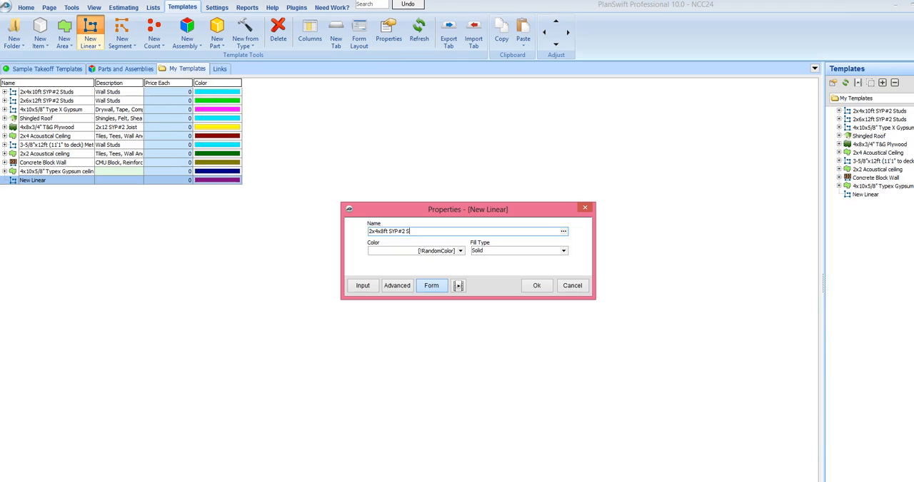
text(tuds)
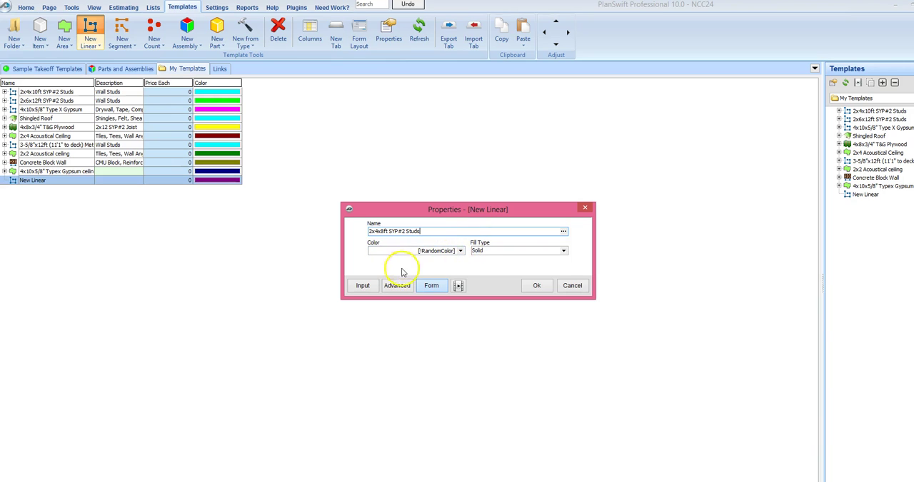
Show the stud template's Advanced properties and edit the Qty formula in the Formula Editor.
click(397, 286)
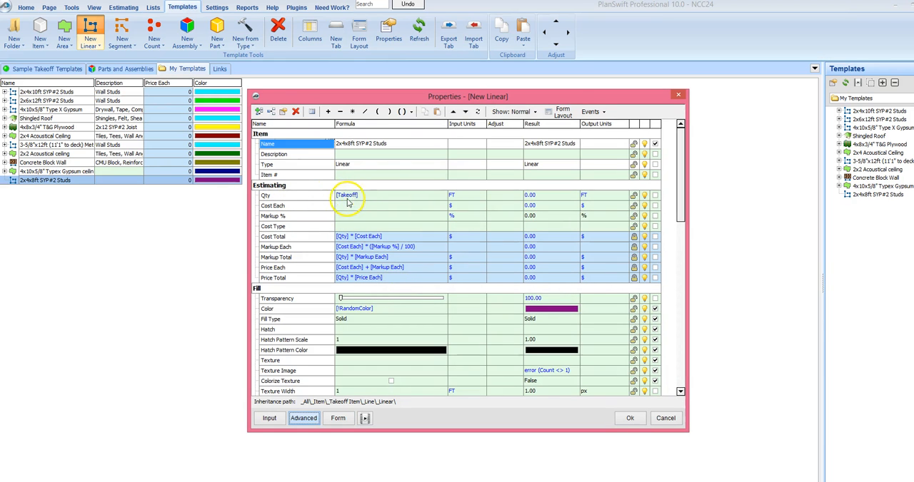
click(368, 194)
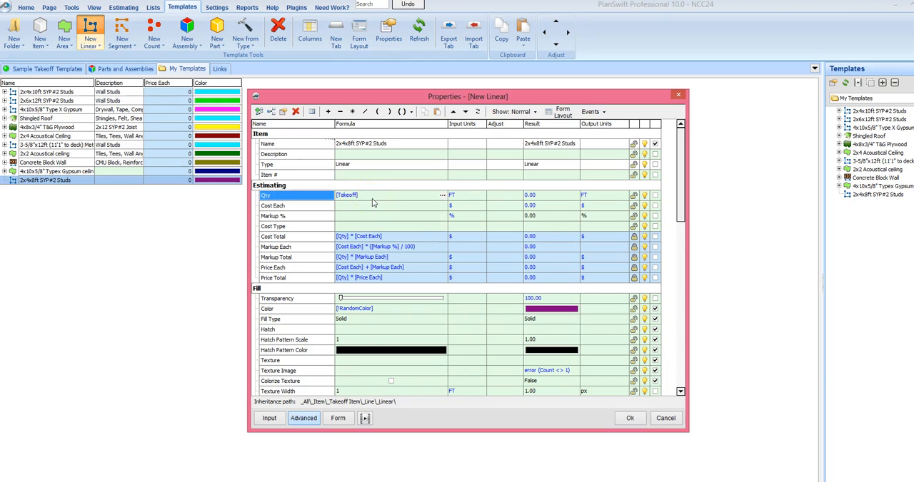
double_click(348, 194)
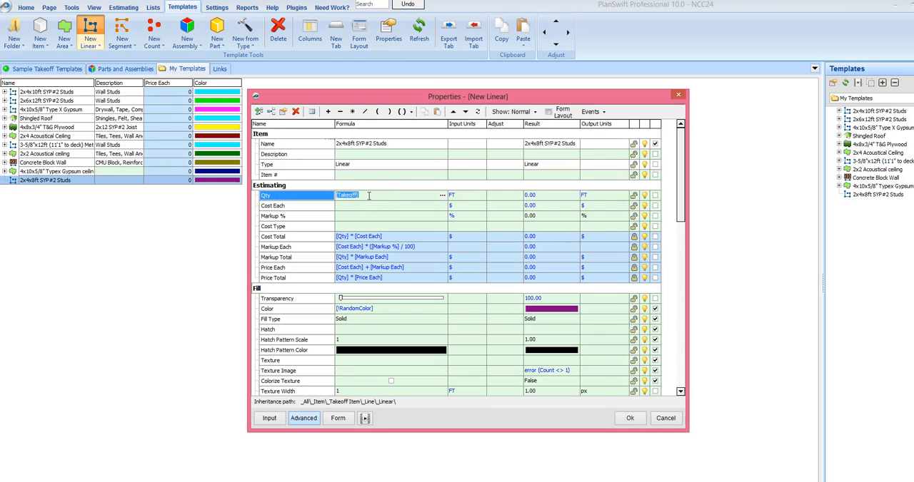
click(437, 194)
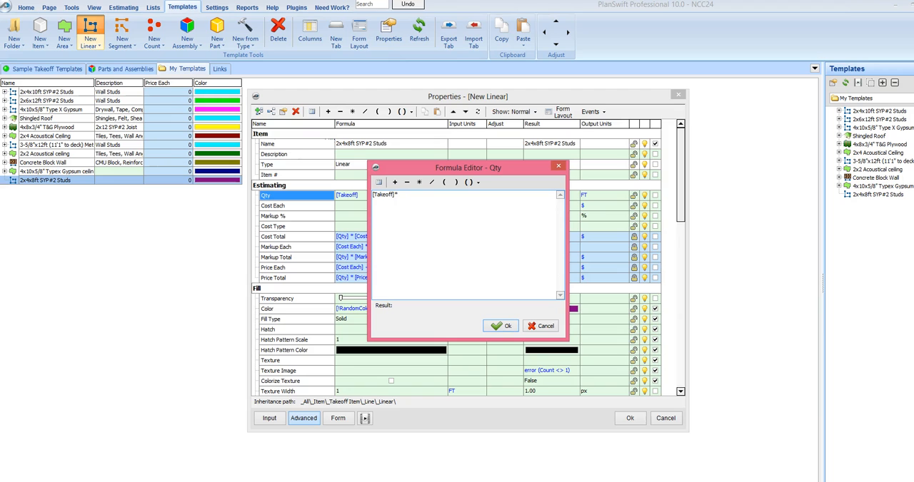
Build the quantity formula as [Takeoff]*(12 / 16).
click(444, 182)
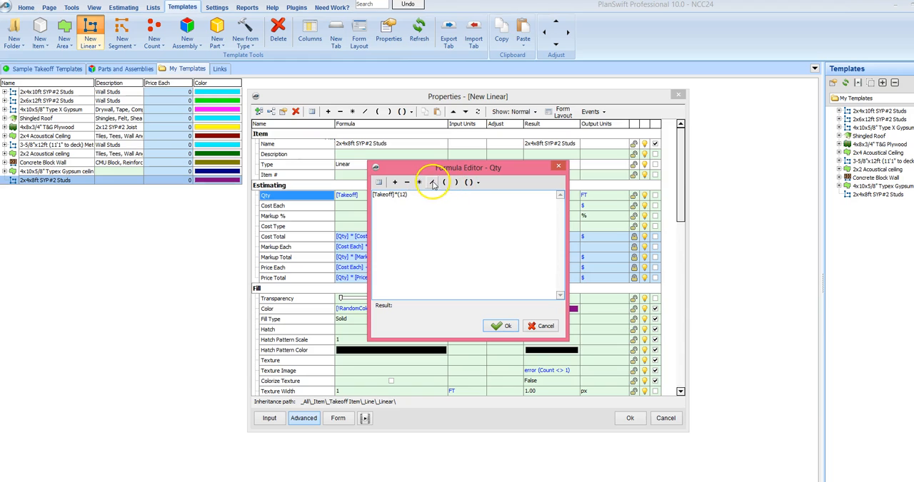
click(445, 183)
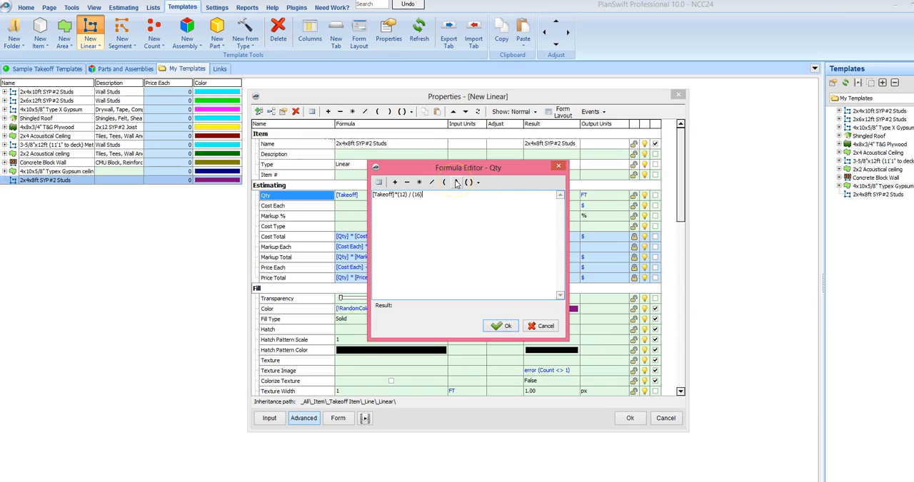
mouse_move(442, 203)
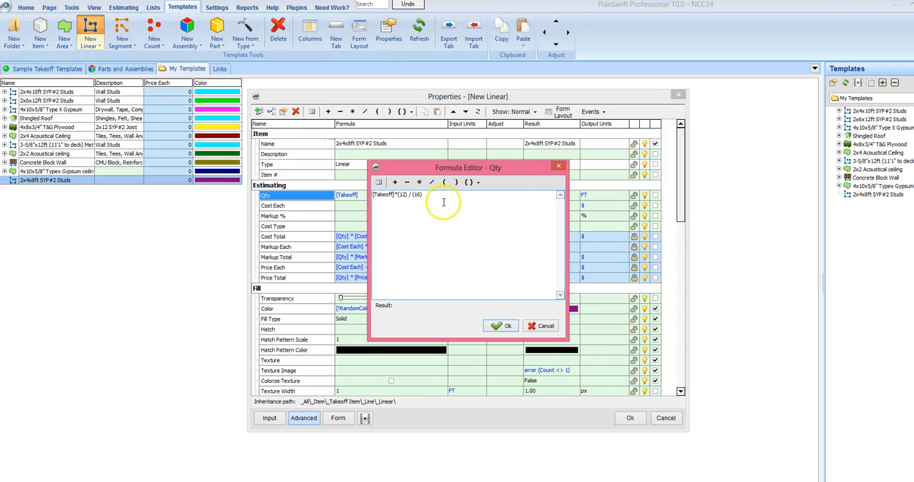
mouse_move(413, 200)
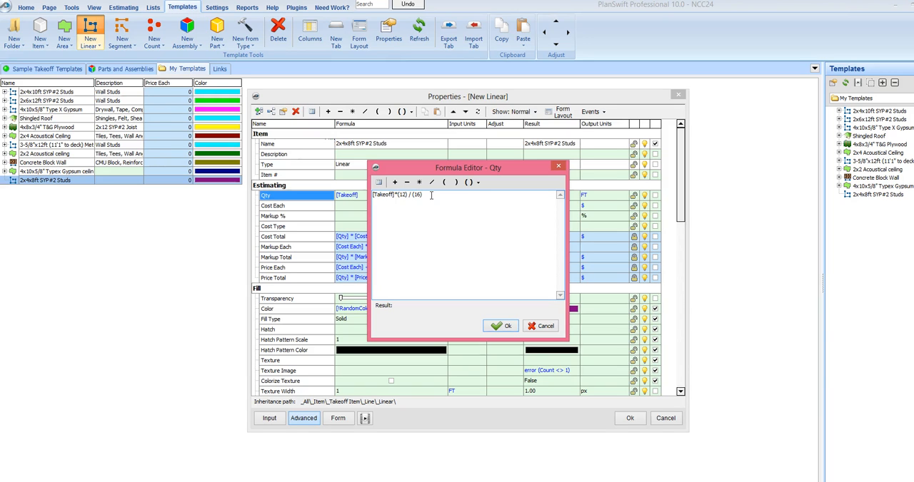
Append + [Point Count]*3 to the quantity formula.
text(+()
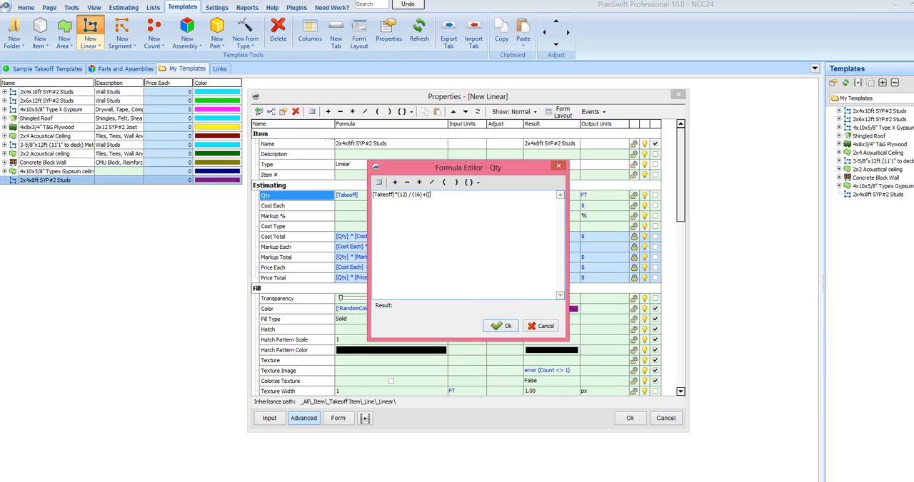
text(Point)
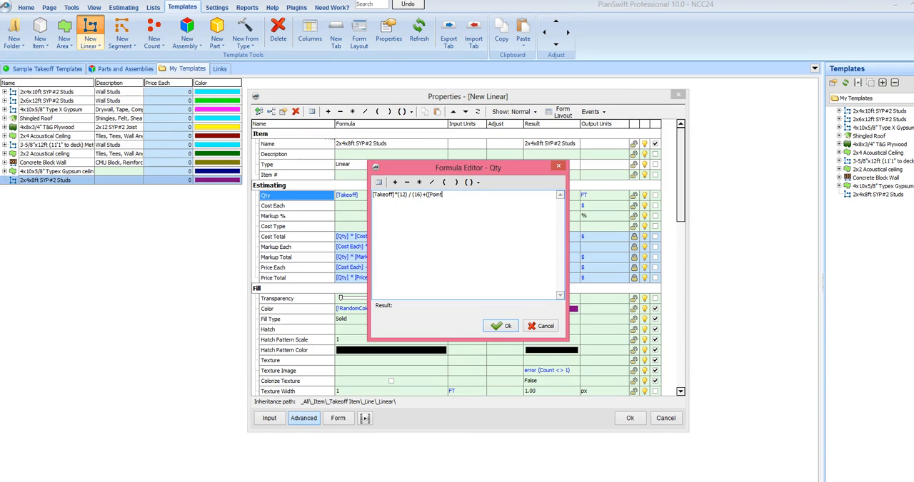
text(Count]*()
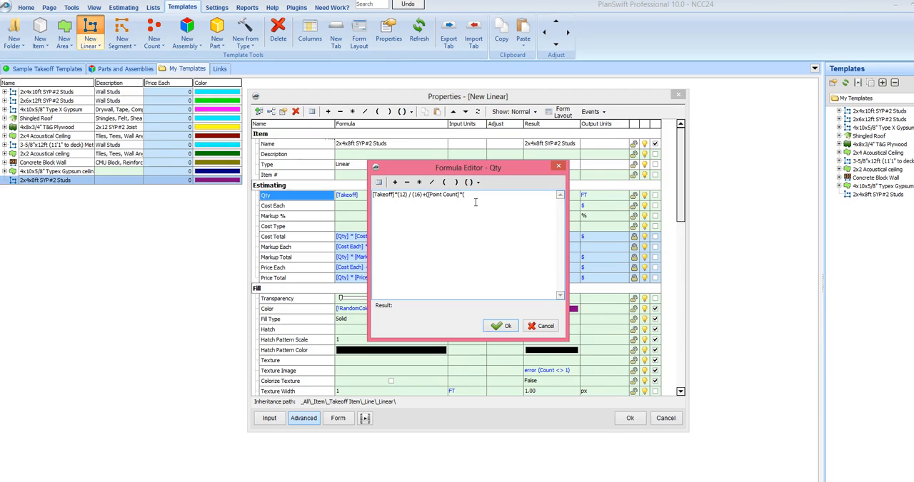
text(3)))
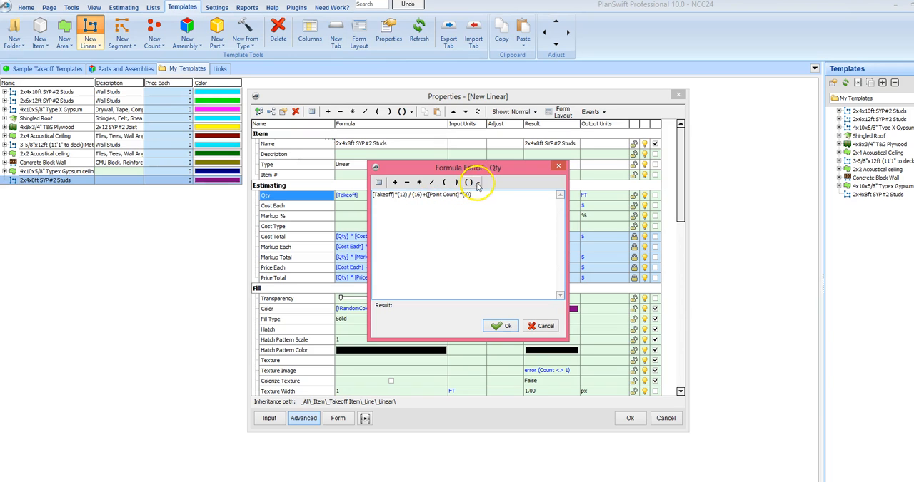
Wrap the quantity formula in RoundUp() and save the 2x4x8ft SYP#2 Studs template.
click(474, 183)
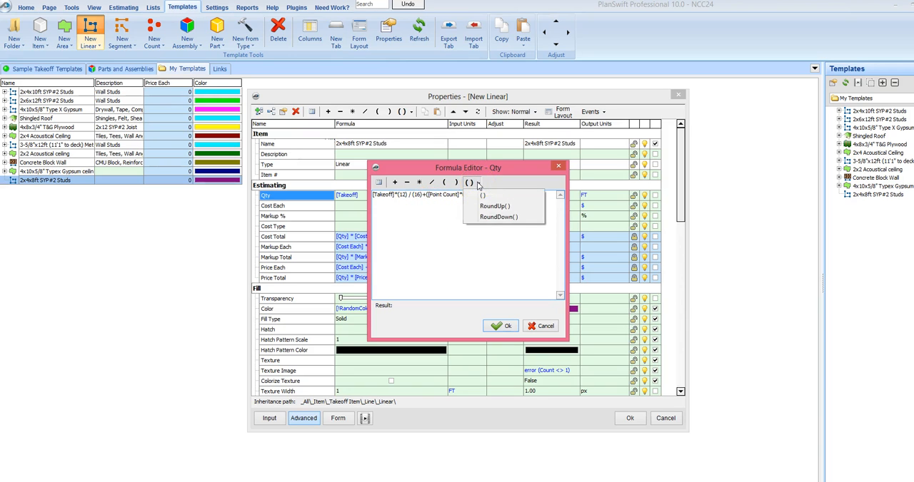
click(497, 206)
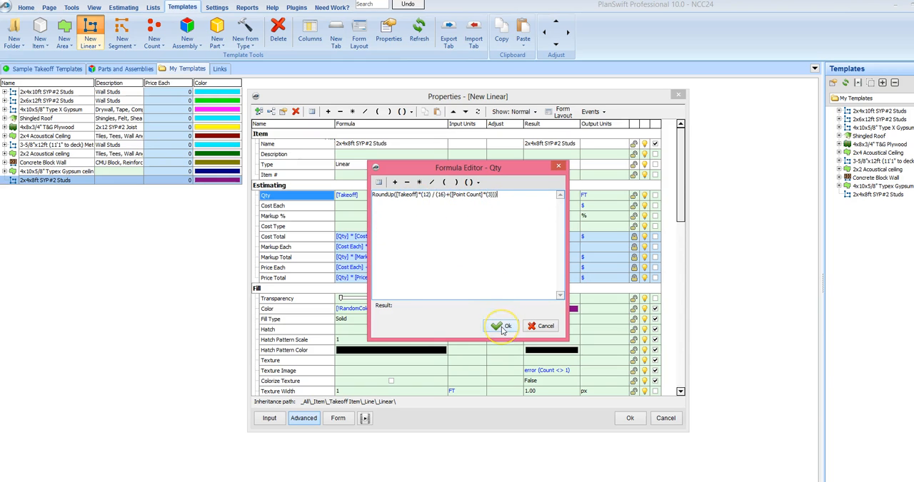
click(500, 325)
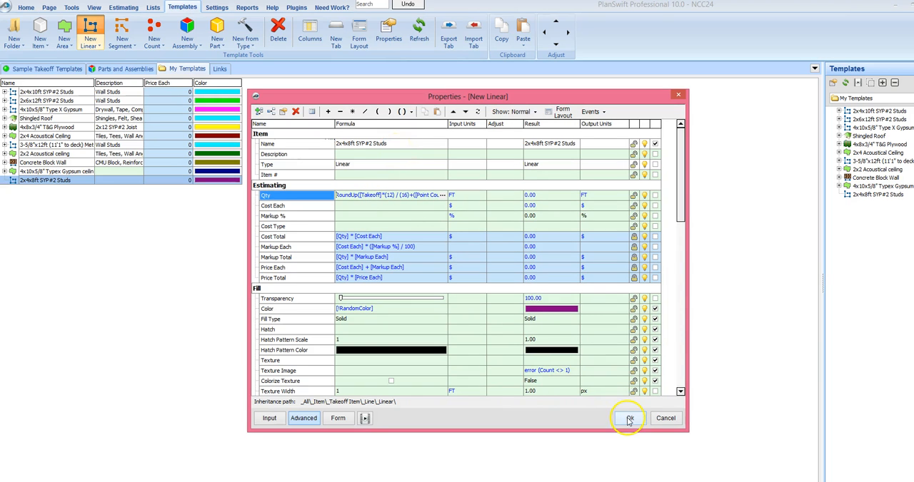
click(628, 418)
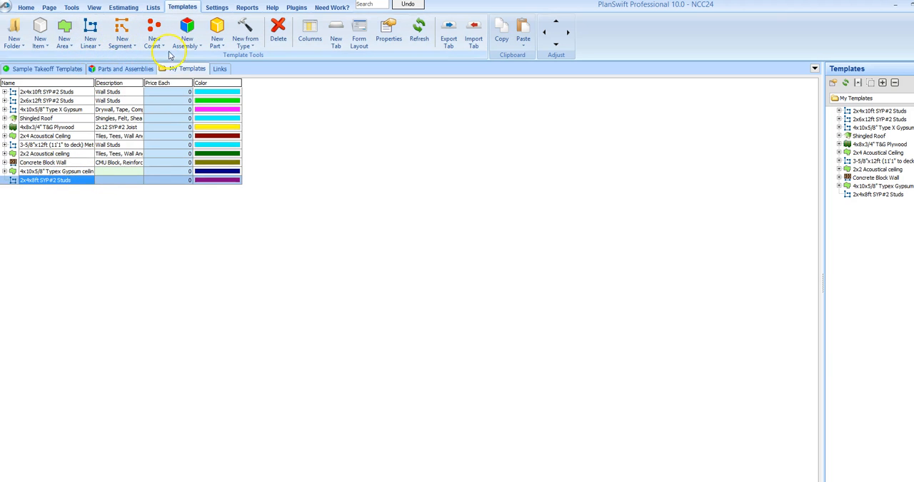
Add a sub-item part named 2X4X12ft Plates and show its Advanced properties.
click(217, 40)
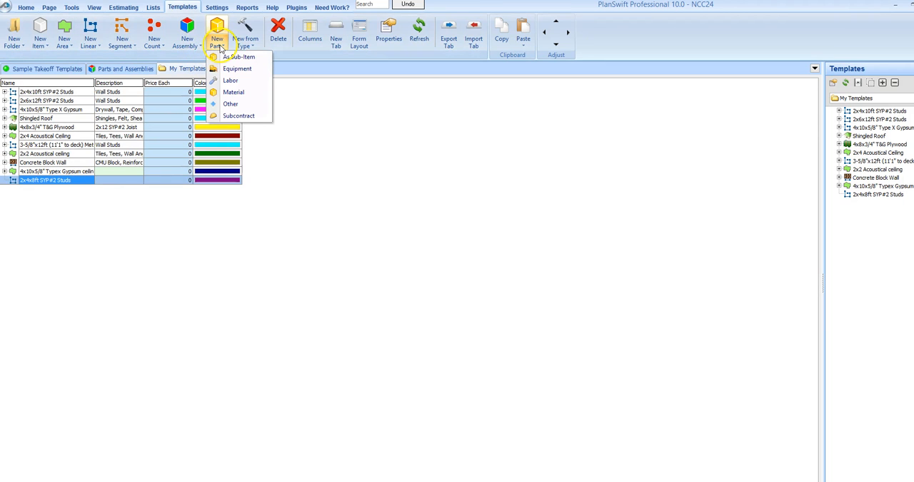
mouse_move(237, 57)
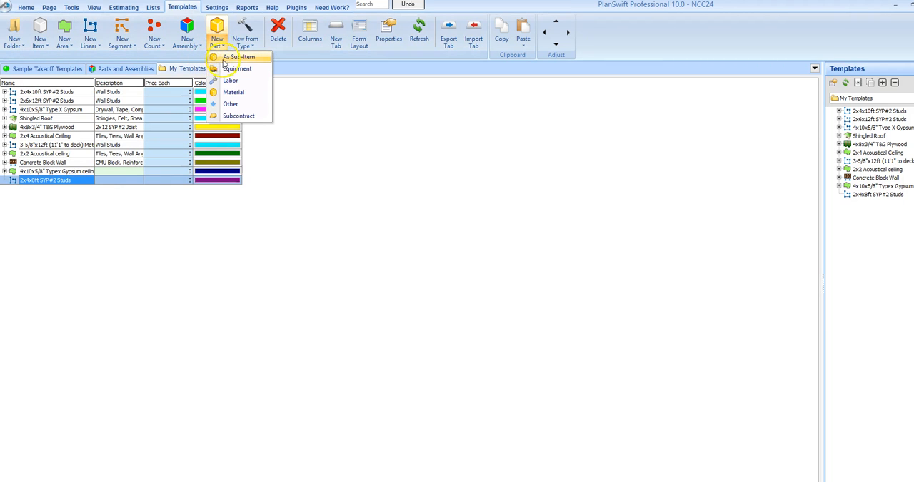
click(241, 57)
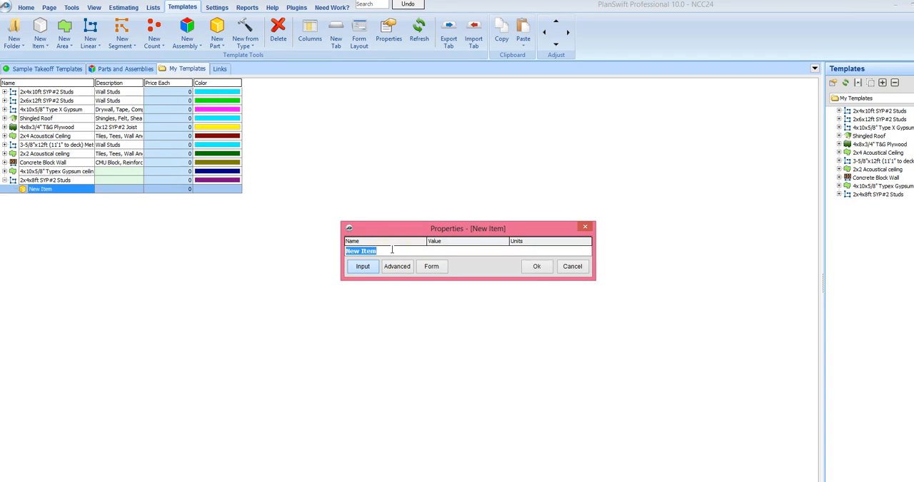
text(2x)
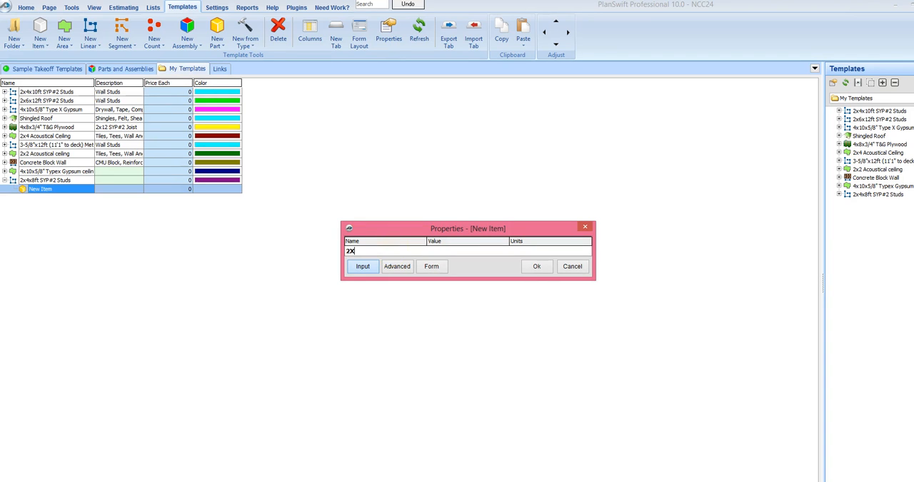
text(4X)
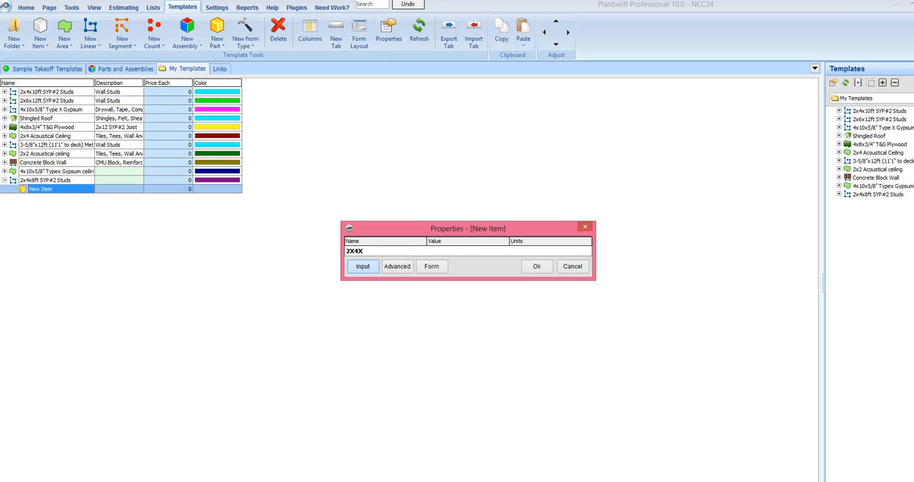
text(12fy)
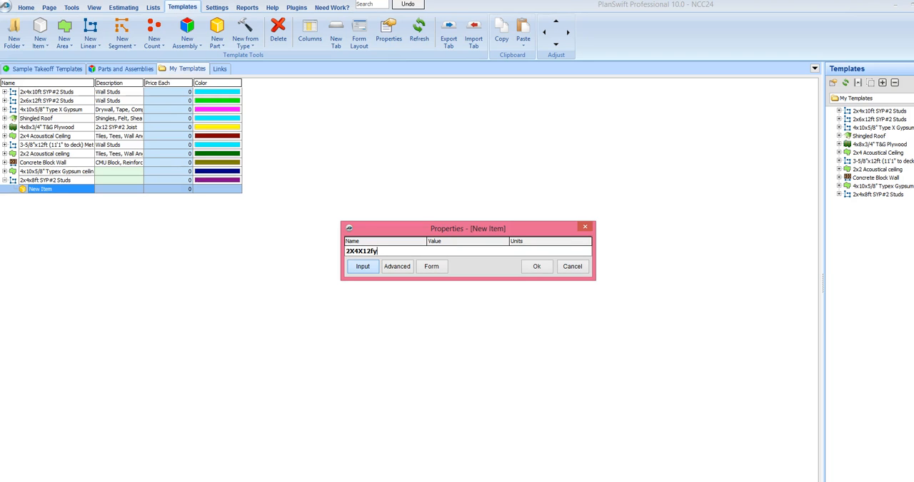
key(BackSpace)
text(t)
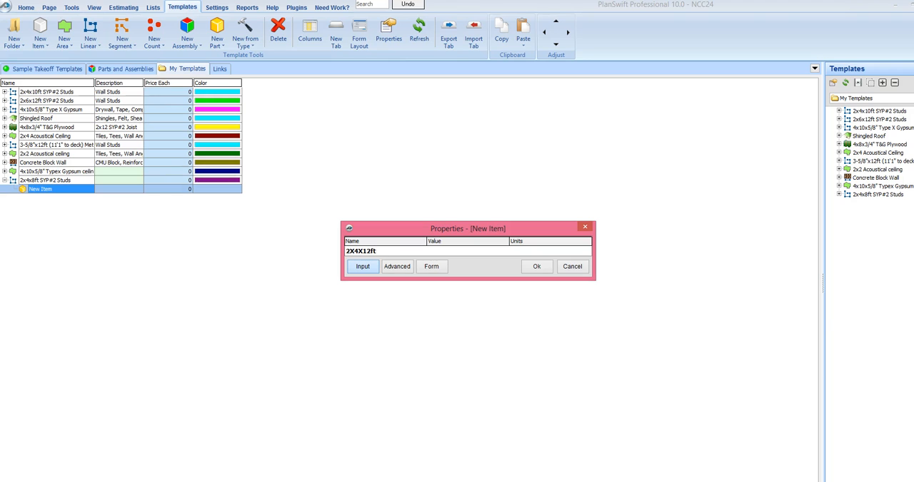
text(Plates)
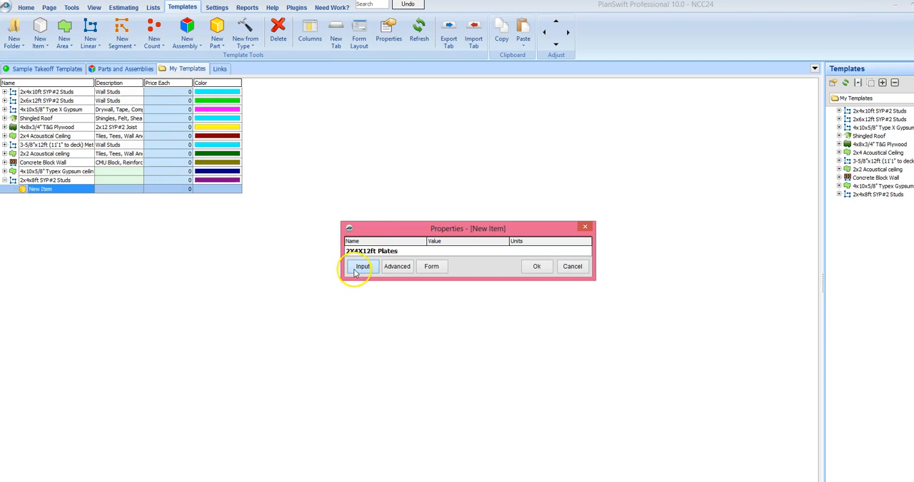
click(403, 251)
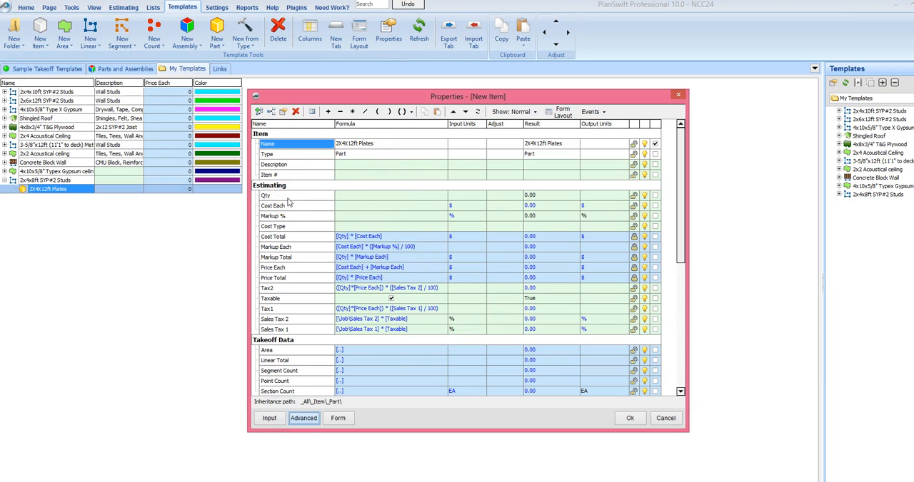
Make the plates Qty formula RoundUp([Linear Total] * (2) / (12)).
click(274, 360)
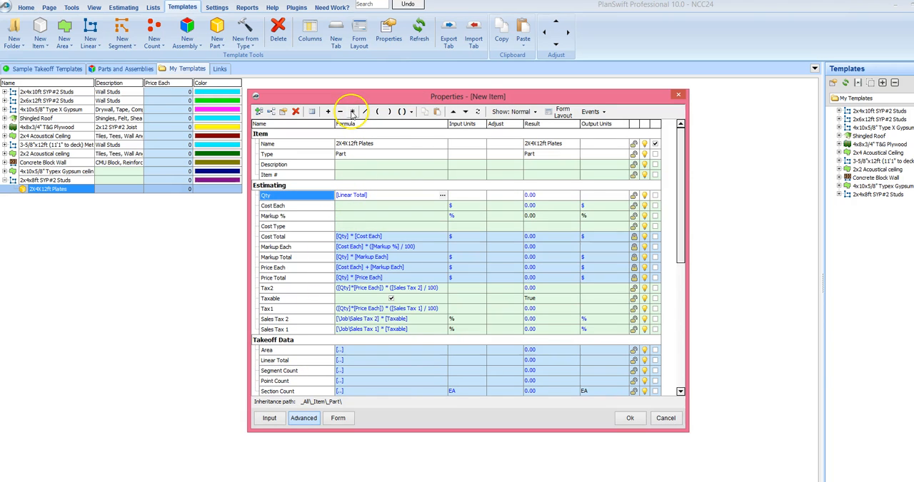
click(352, 111)
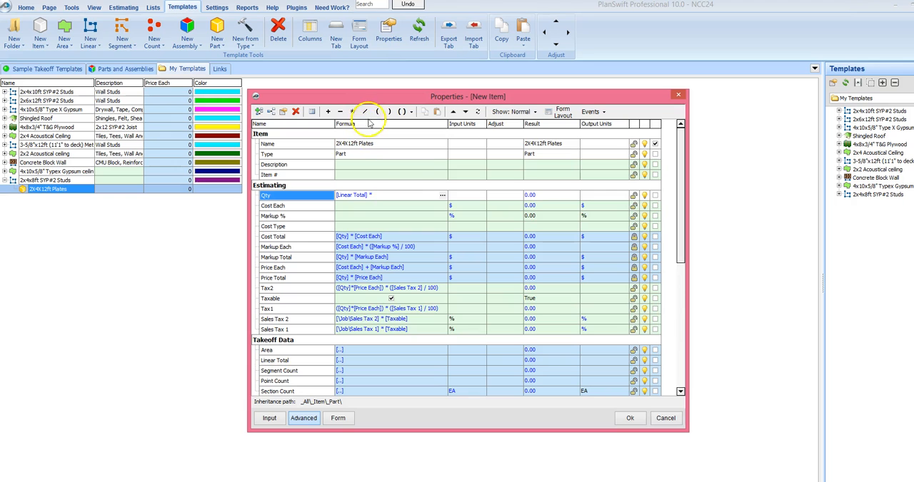
click(377, 111)
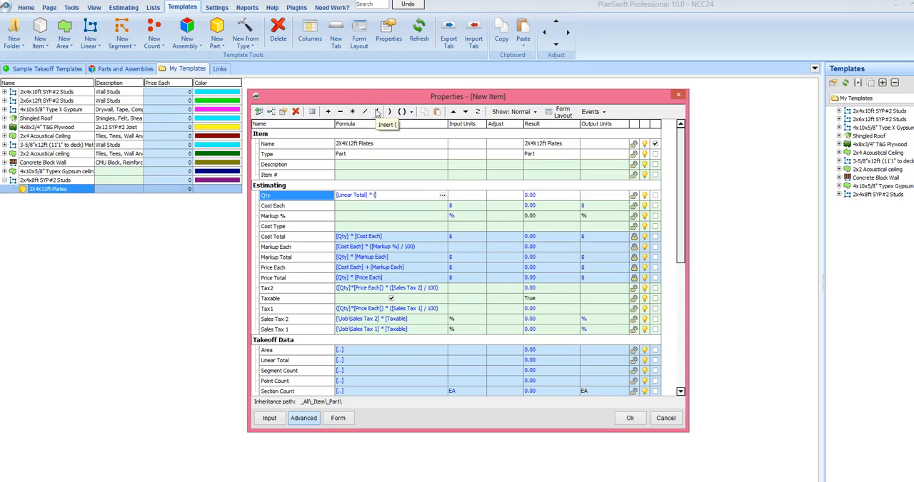
click(391, 111)
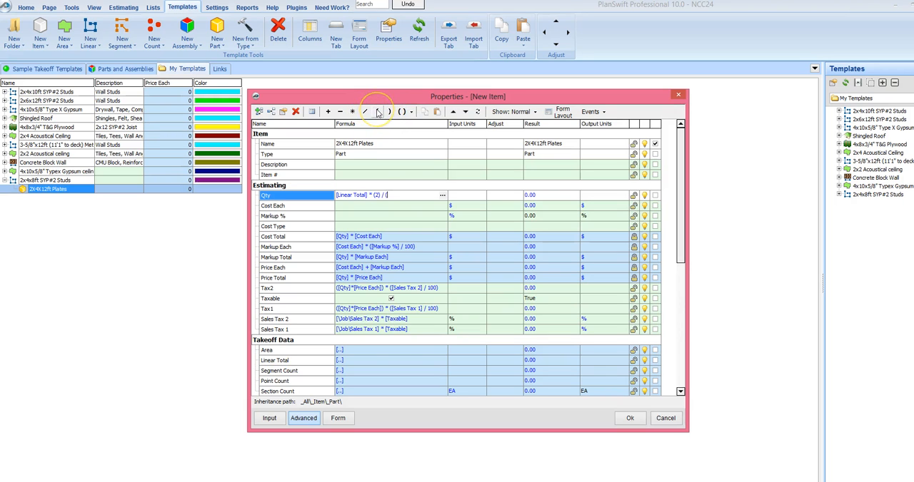
text(12)
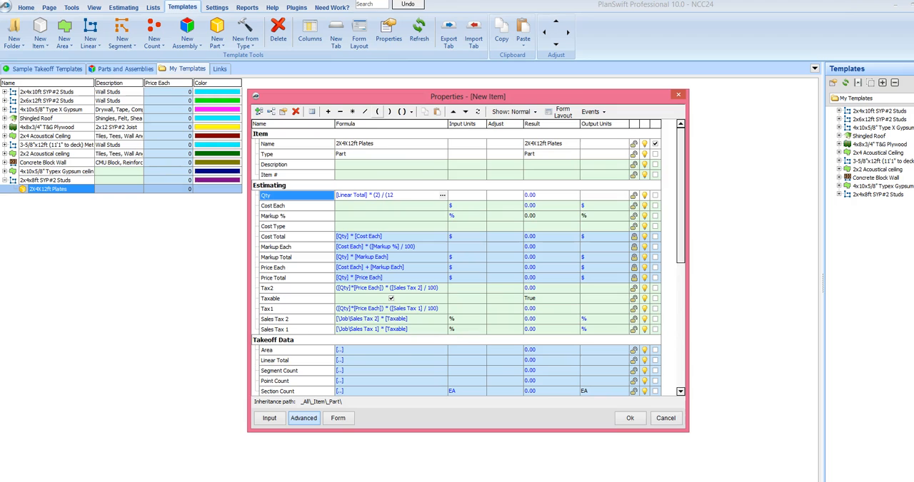
click(403, 111)
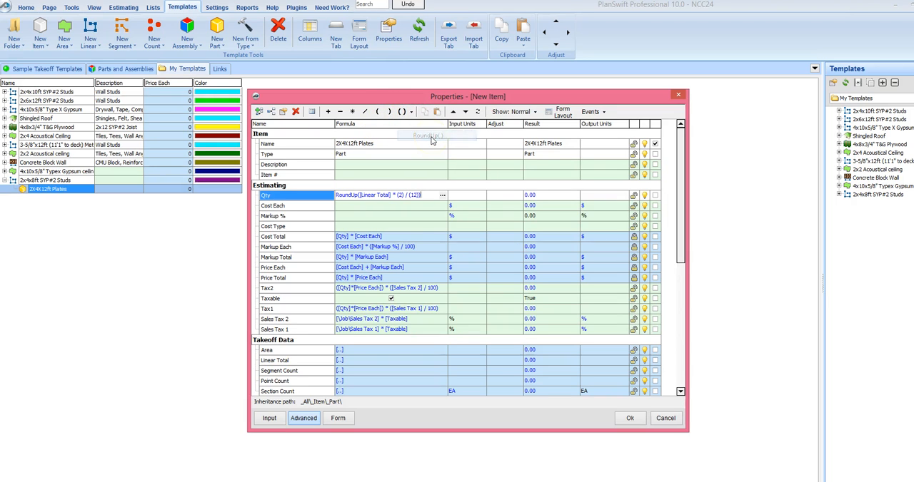
mouse_move(477, 197)
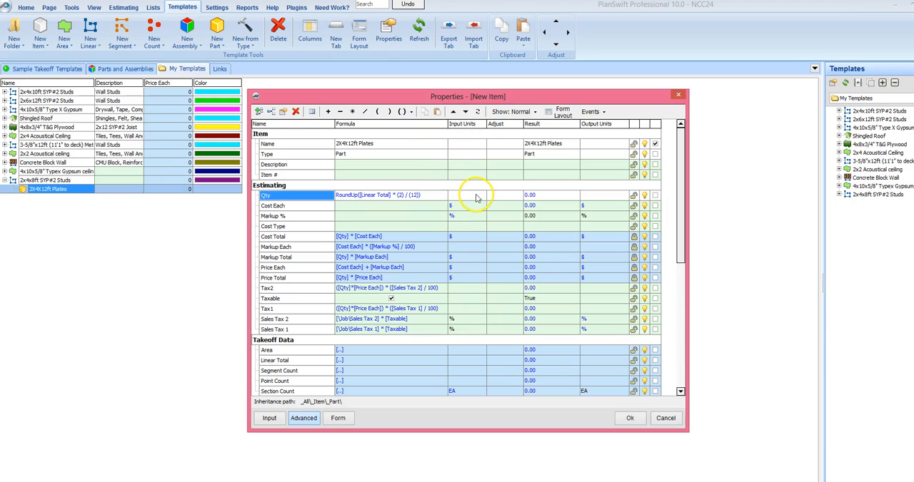
Set the plates Input Units to EA and save the part.
click(478, 194)
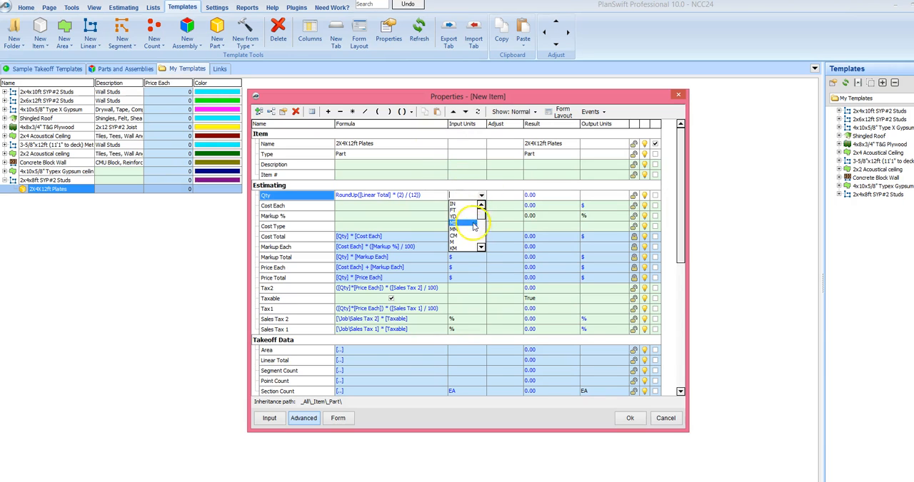
click(456, 237)
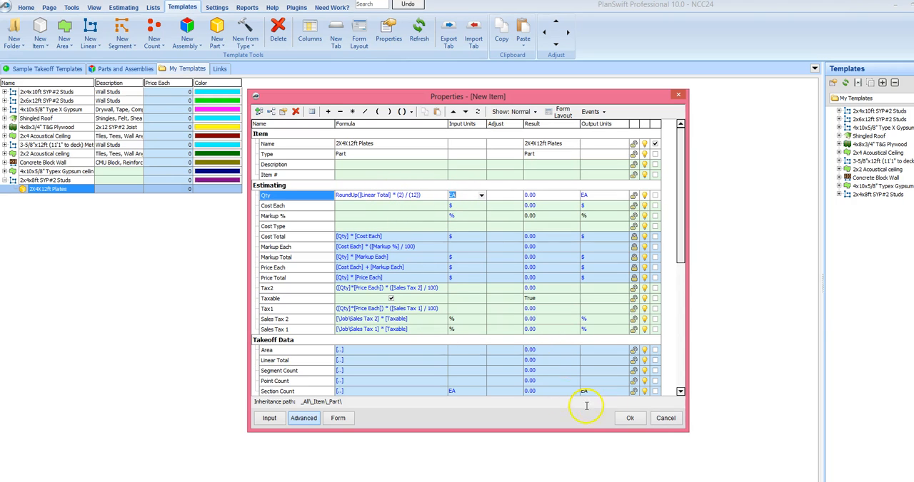
click(629, 418)
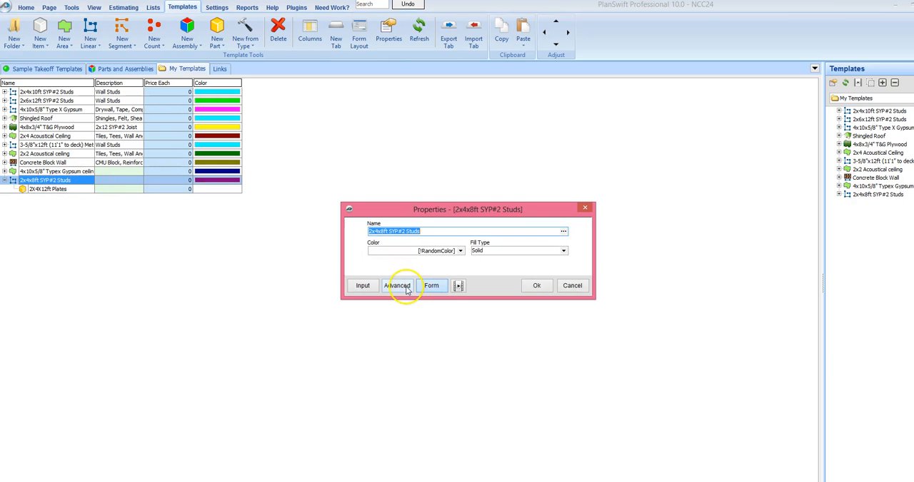
Review the studs Qty formula, then rename the plates part to 2X4X12ft Top Plates.
click(396, 286)
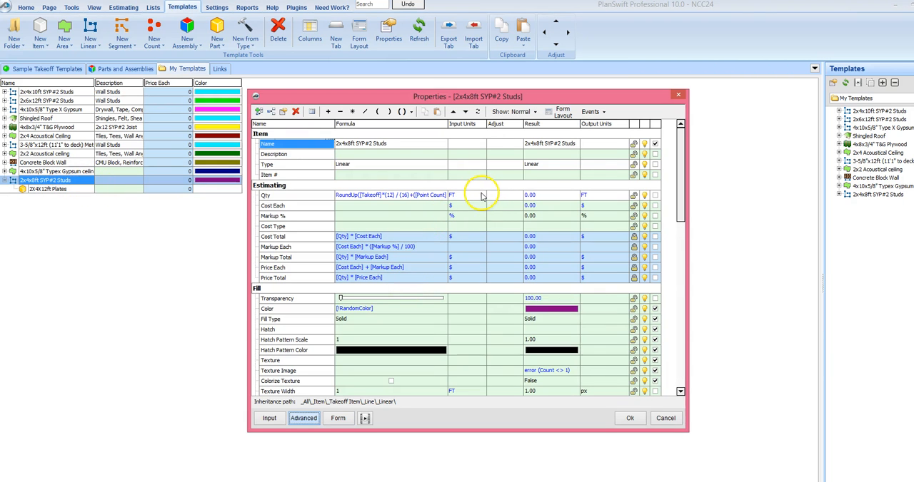
click(485, 194)
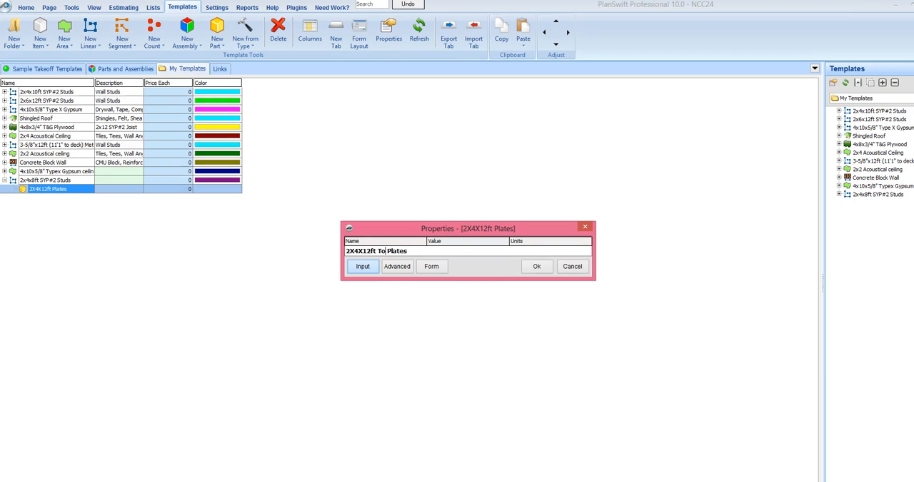
text(p)
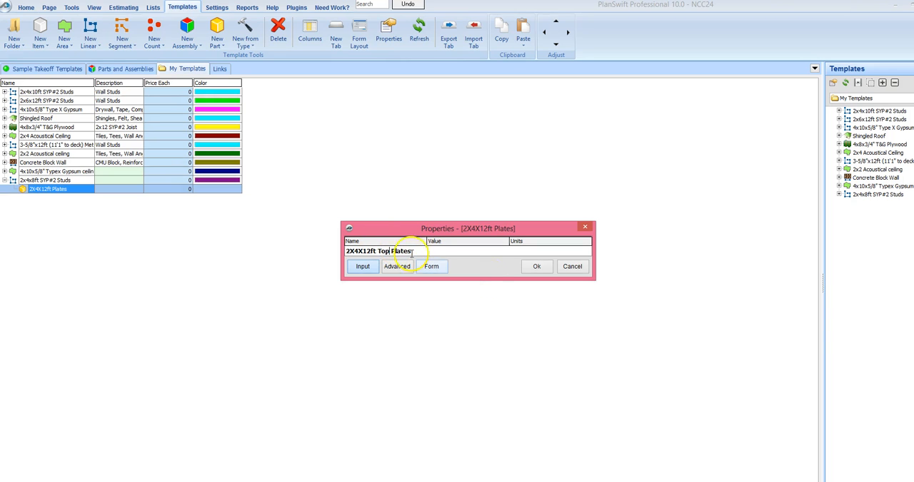
click(537, 266)
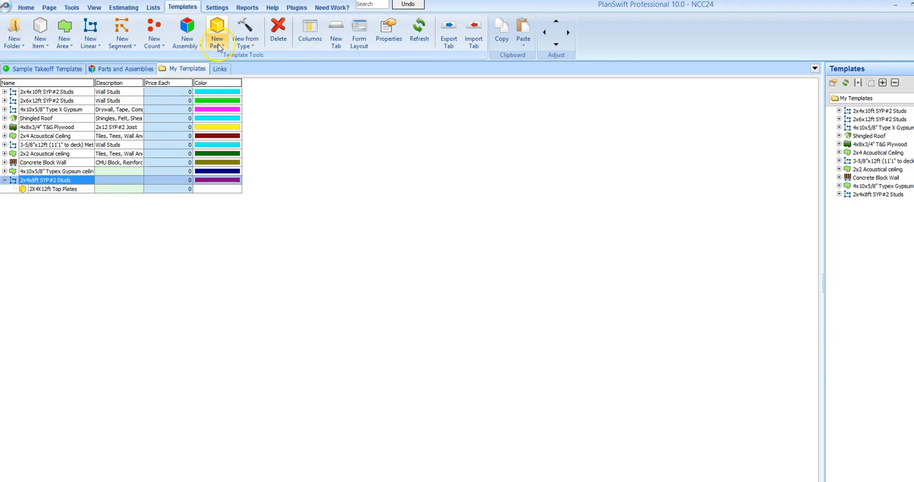
Add another sub-item part named 2X4X12 Bottom Plates and show its Advanced properties.
click(223, 37)
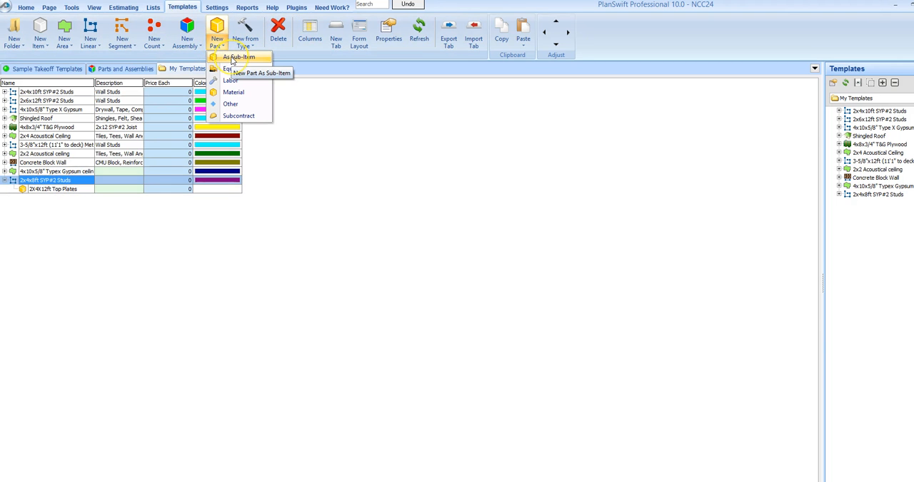
click(234, 57)
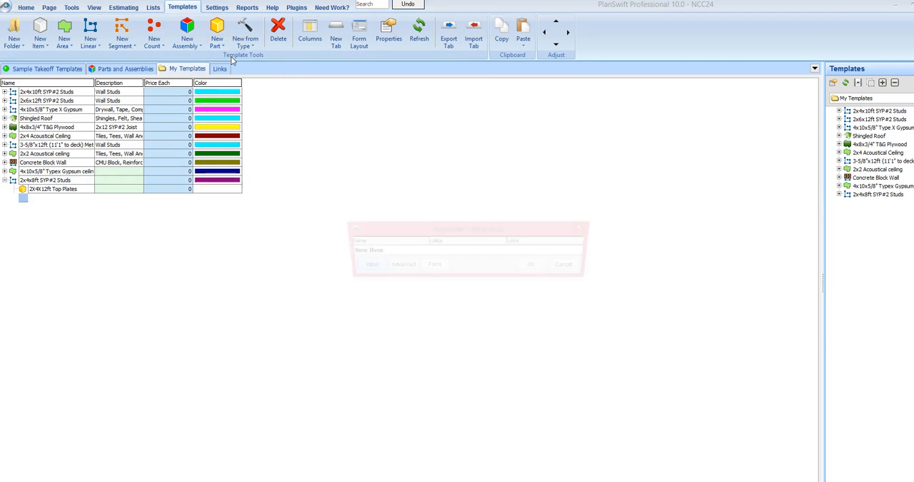
click(40, 37)
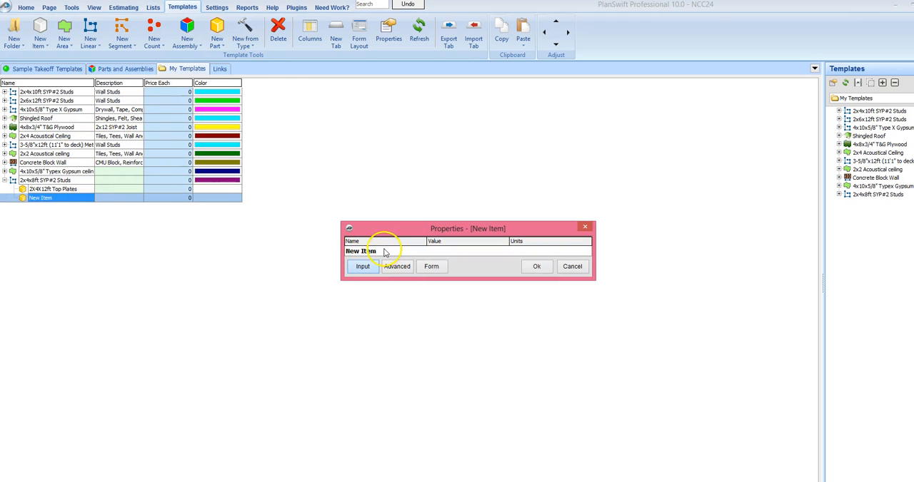
double_click(359, 251)
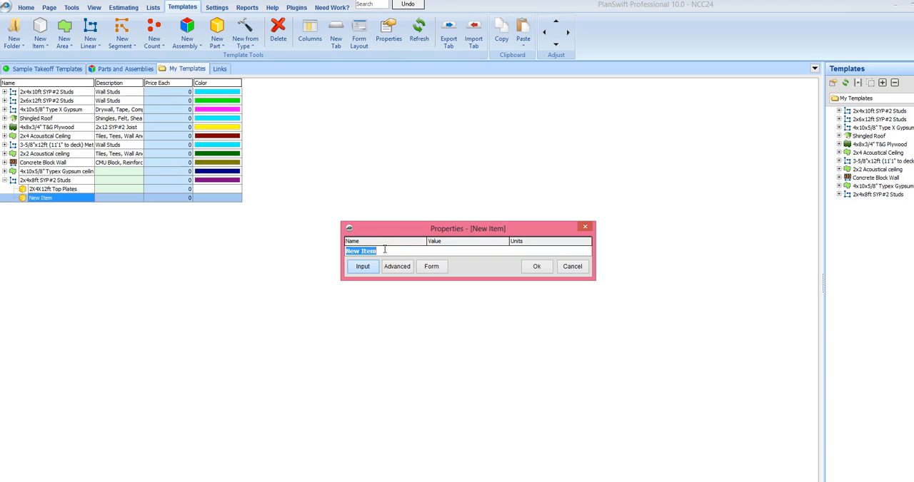
text(2)
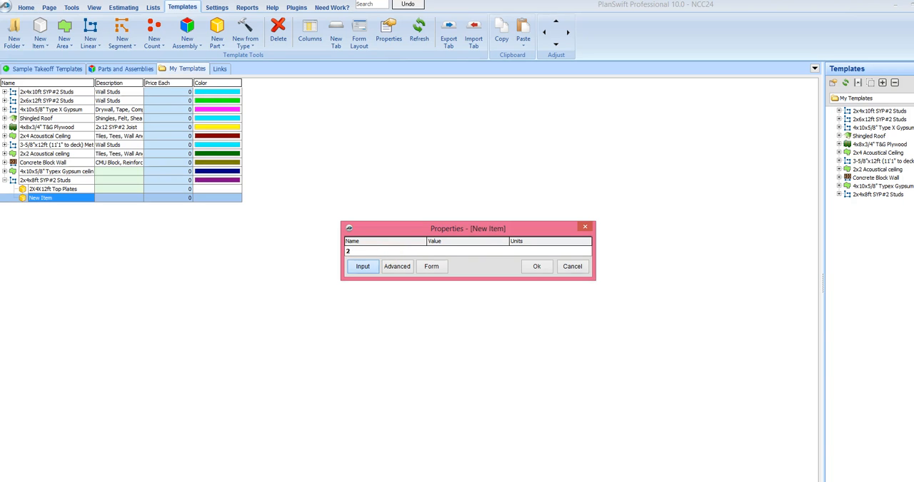
text(2X4X)
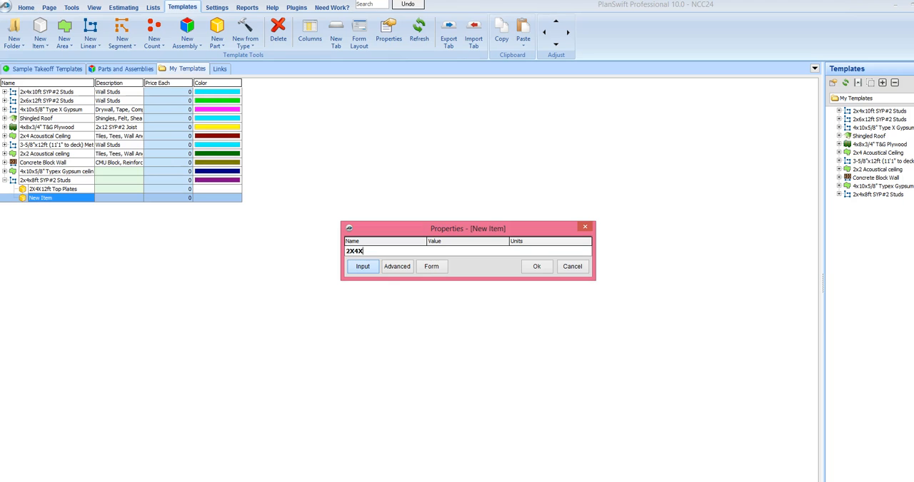
text(12 Bo)
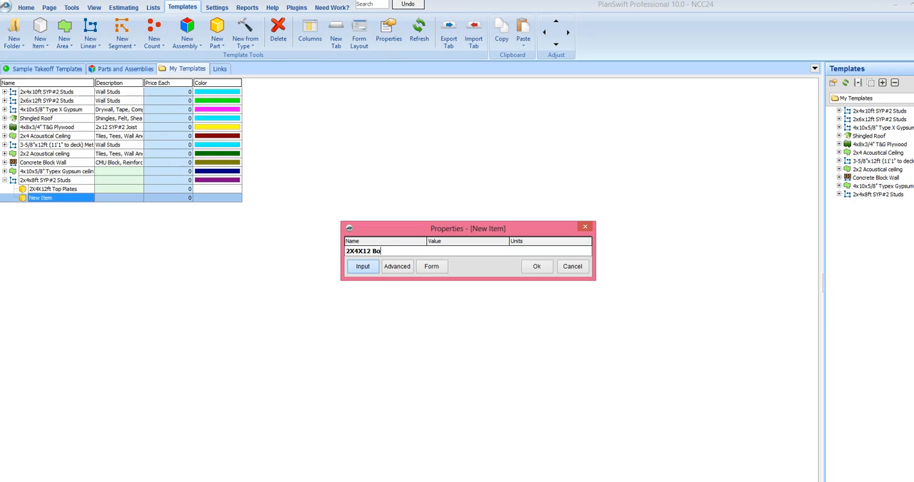
text(ttom)
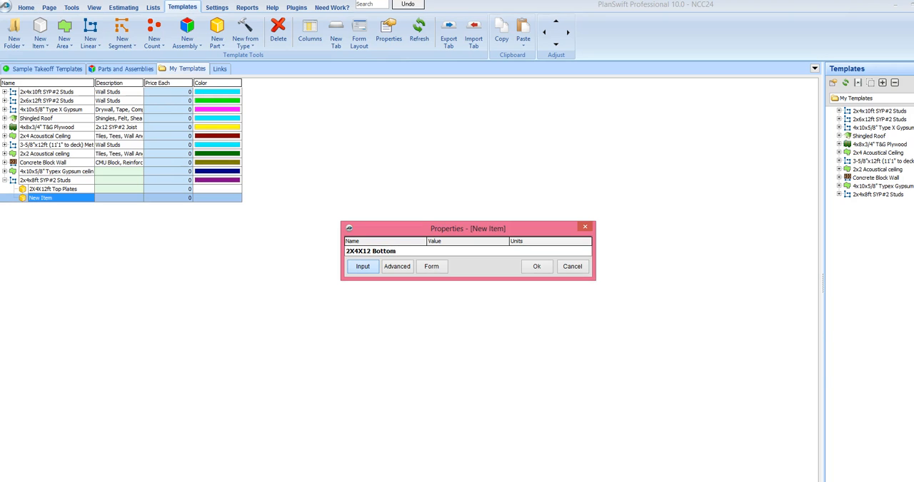
text(Plates)
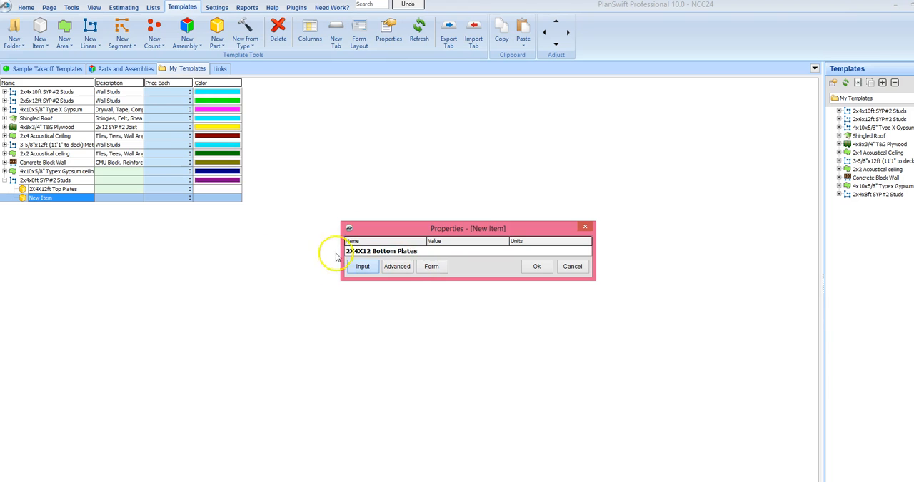
click(397, 266)
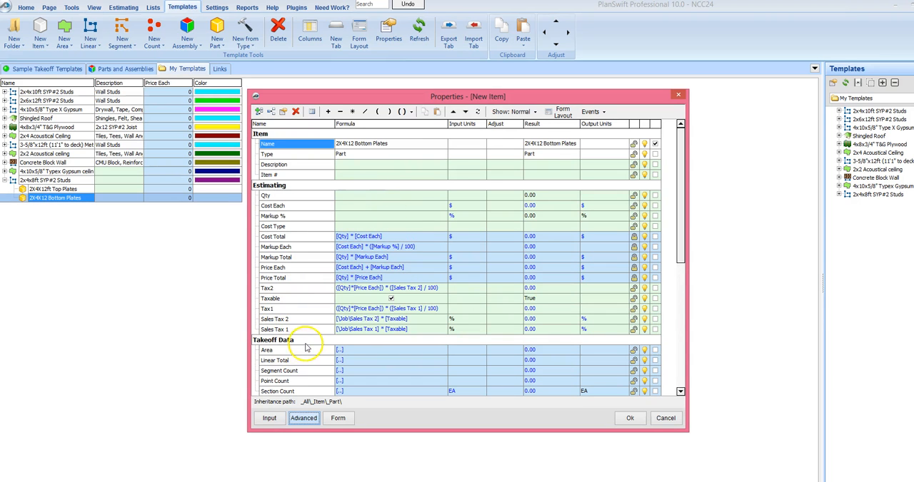
Make its Qty RoundUp([Linear Total] / 12) in EA units and save the part.
click(342, 226)
text([Linear Total] / (12))
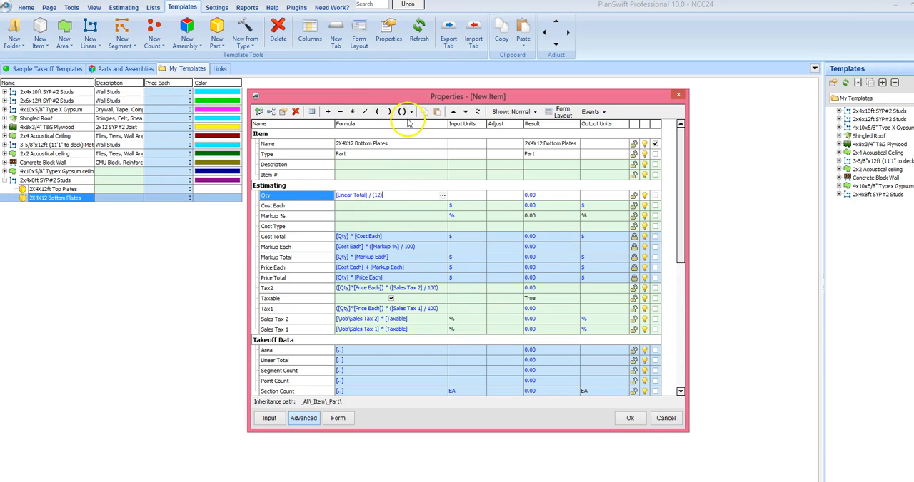
click(411, 112)
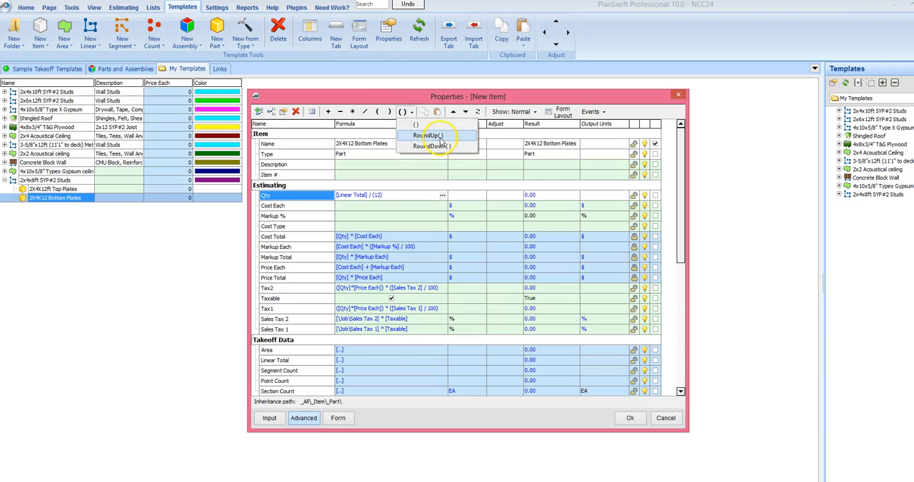
click(429, 134)
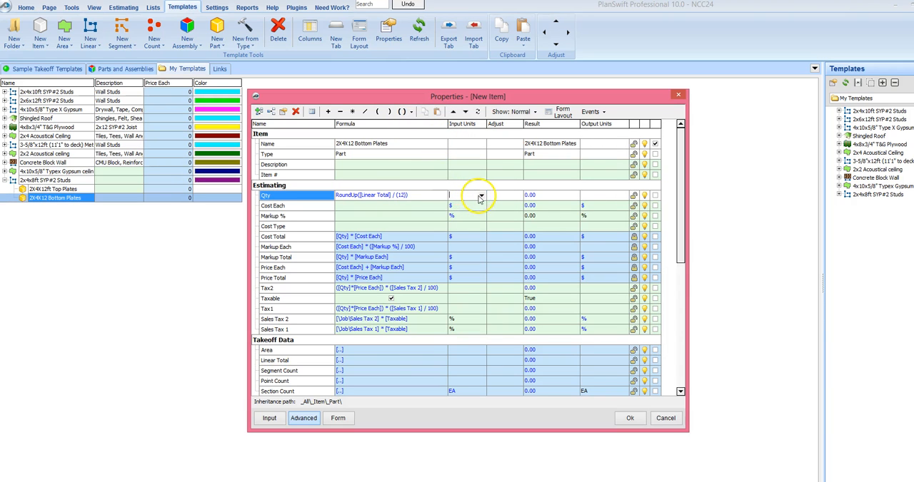
click(479, 196)
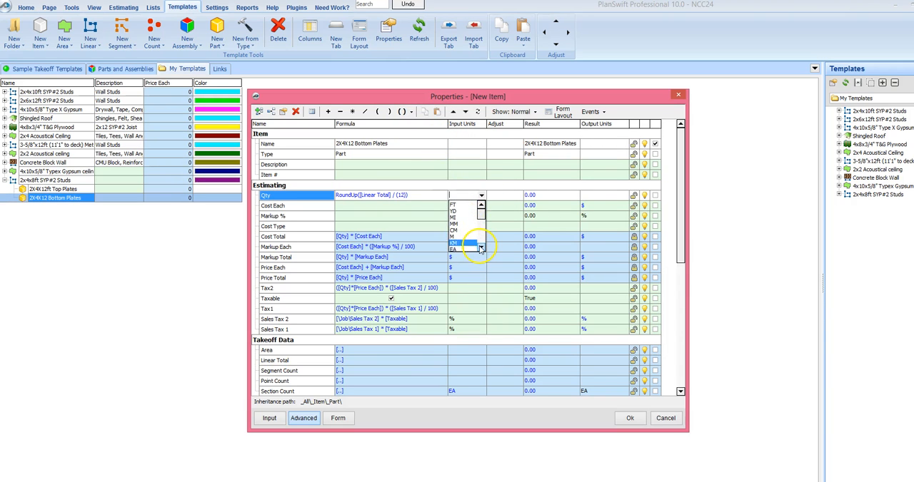
click(454, 247)
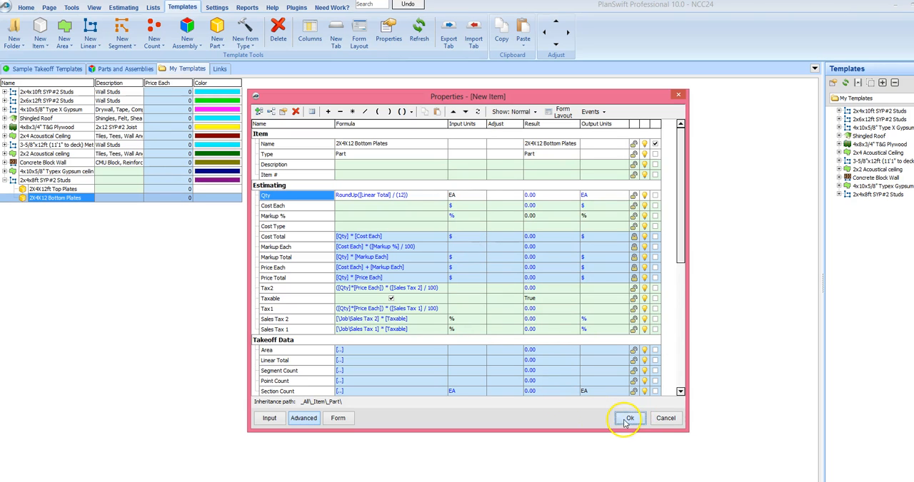
click(628, 418)
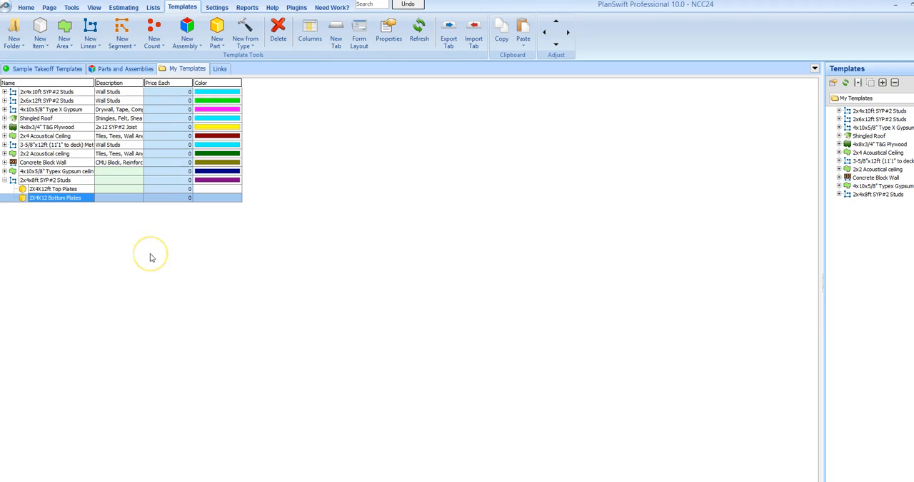
mouse_move(146, 227)
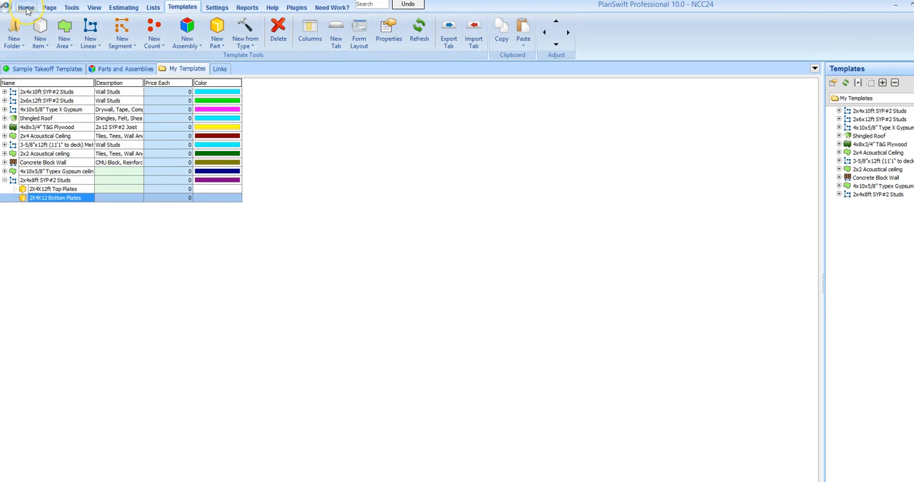
Begin a takeoff from the 2x4x8ft SYP#2 Studs personal template, filed under a new Framing folder.
click(29, 9)
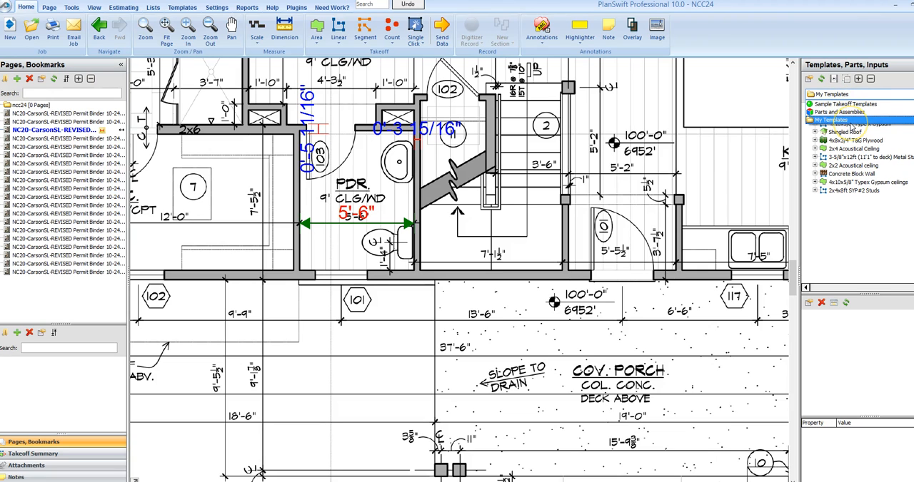
click(842, 111)
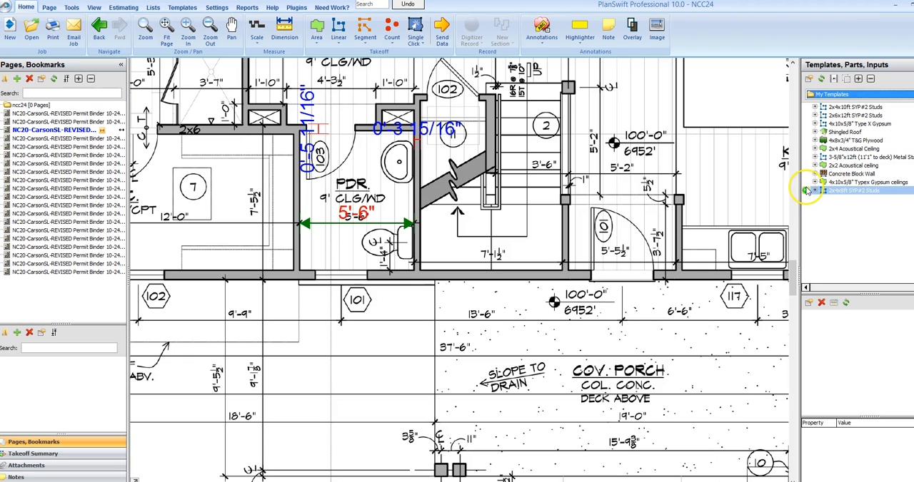
double_click(853, 197)
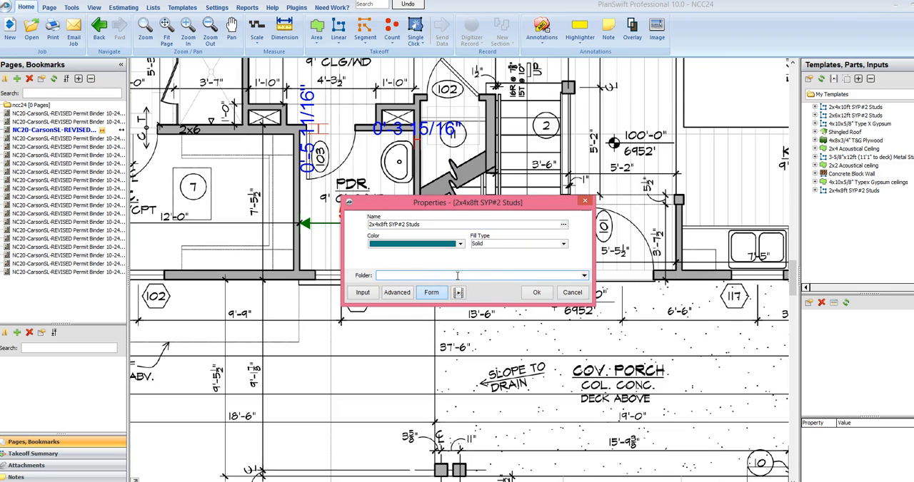
text(Framing)
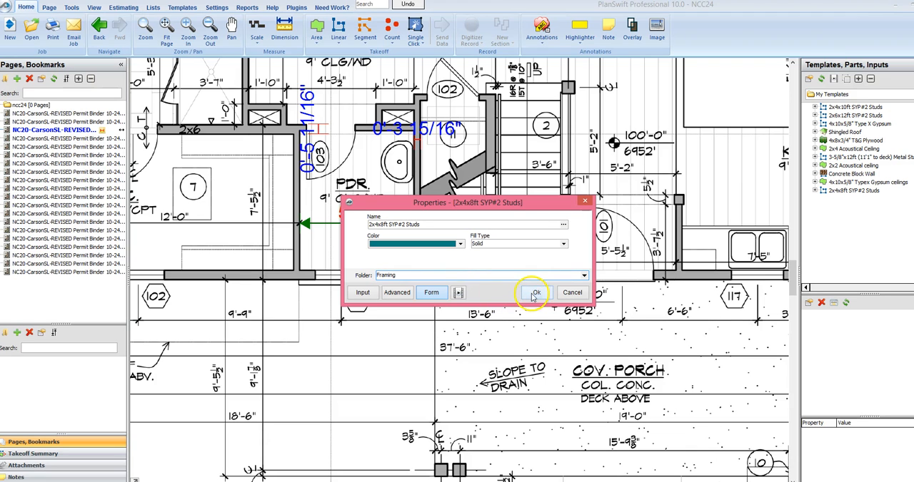
click(534, 292)
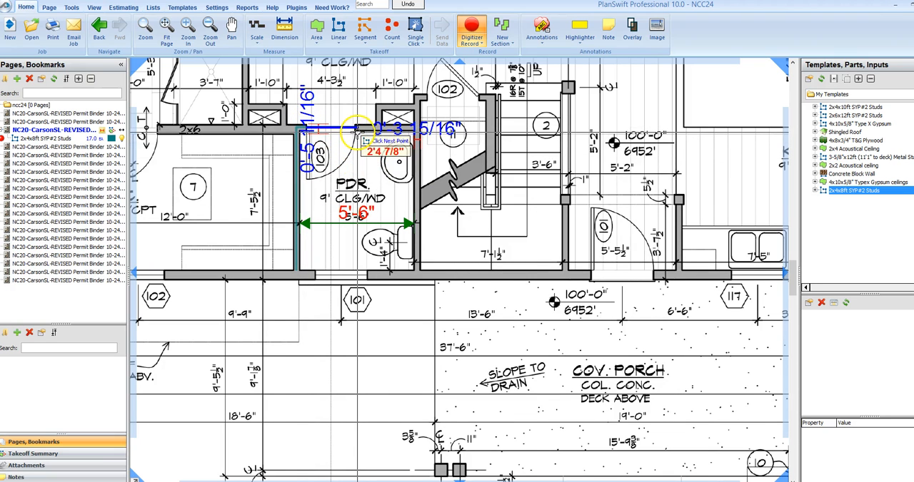
Measure the wall from its left end through the corner and finish the linear measurement.
click(405, 129)
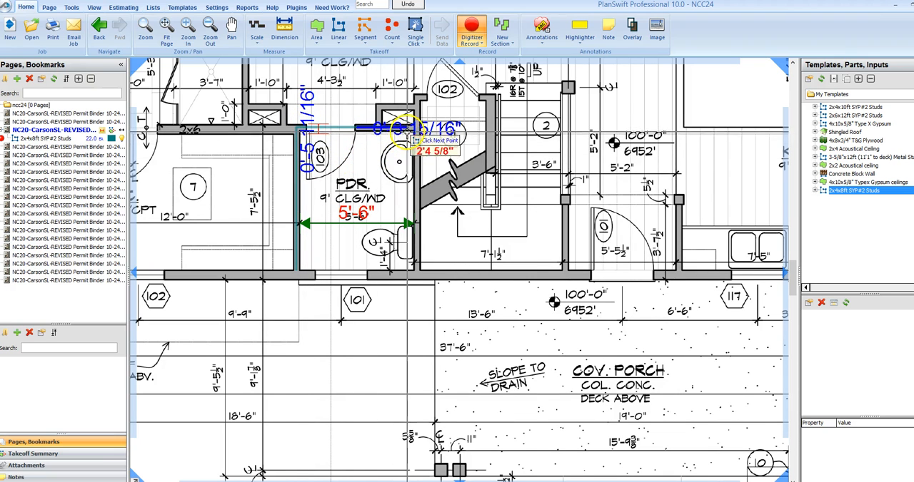
click(417, 257)
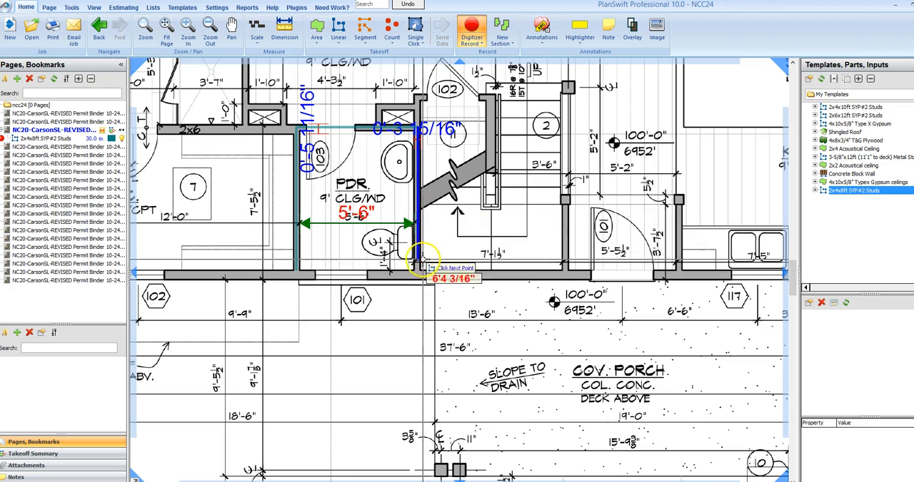
right_click(414, 268)
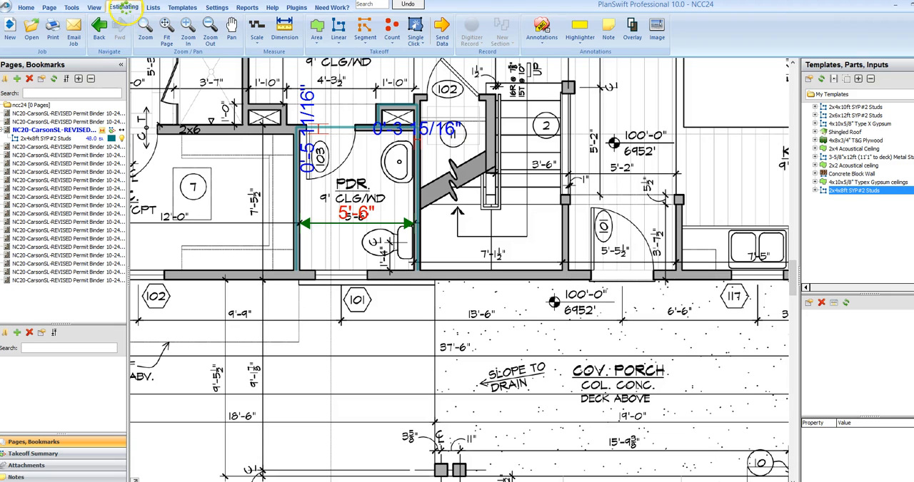
Expand Framing and the studs item in Estimating to see 40 studs, 4 top plates, 2 bottom plates.
click(123, 9)
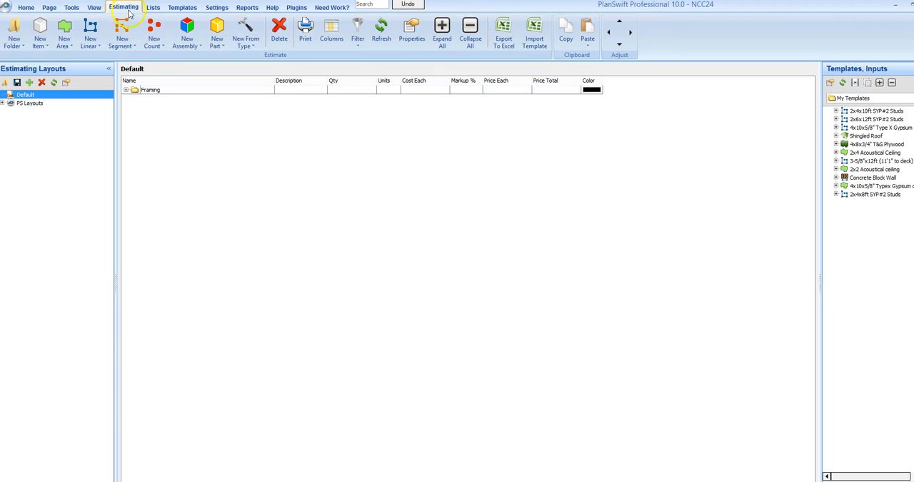
mouse_move(349, 74)
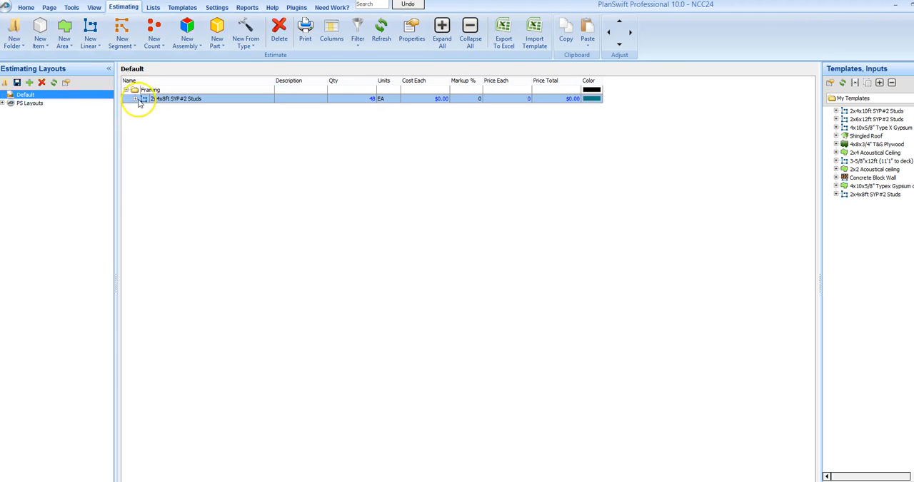
click(137, 99)
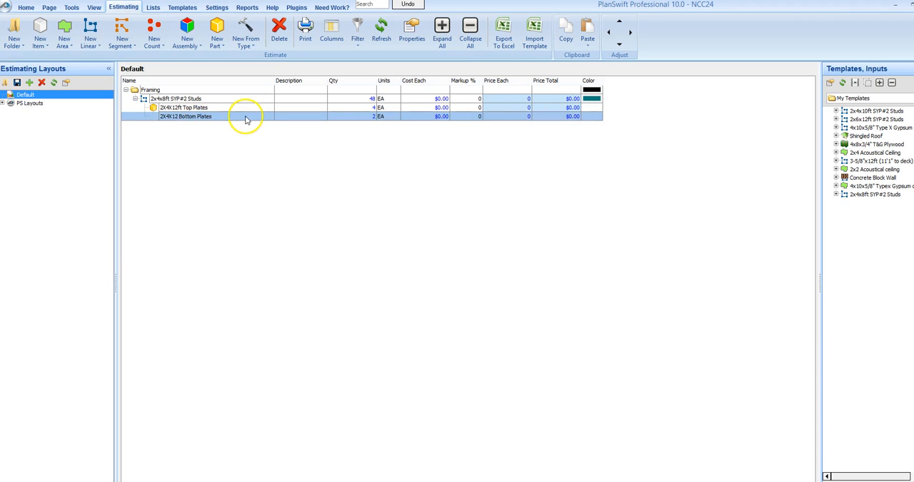
click(133, 90)
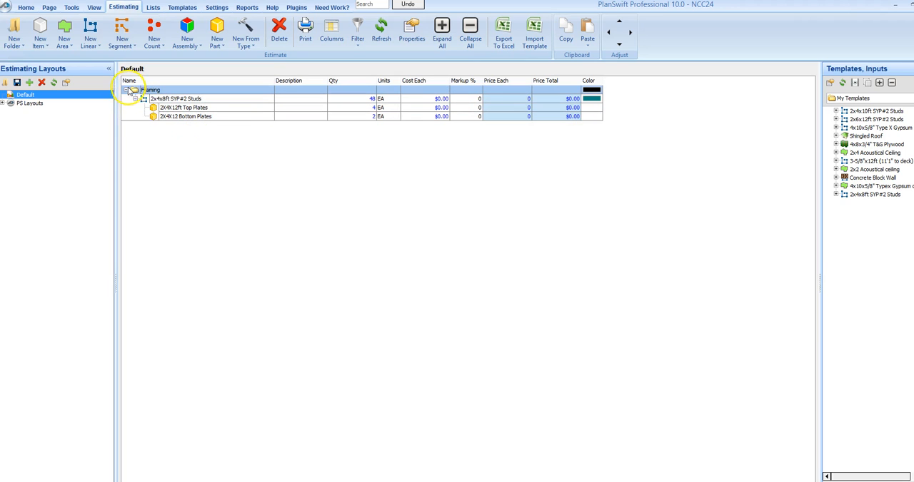
click(125, 94)
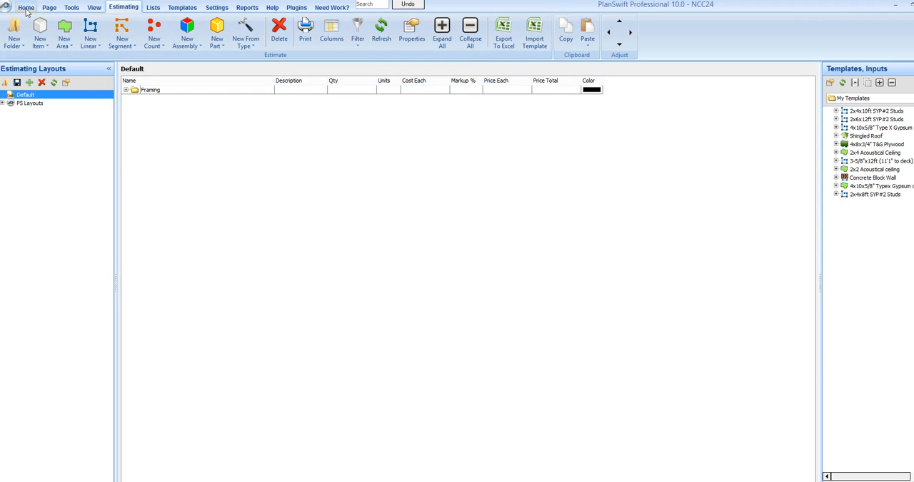
mouse_move(37, 16)
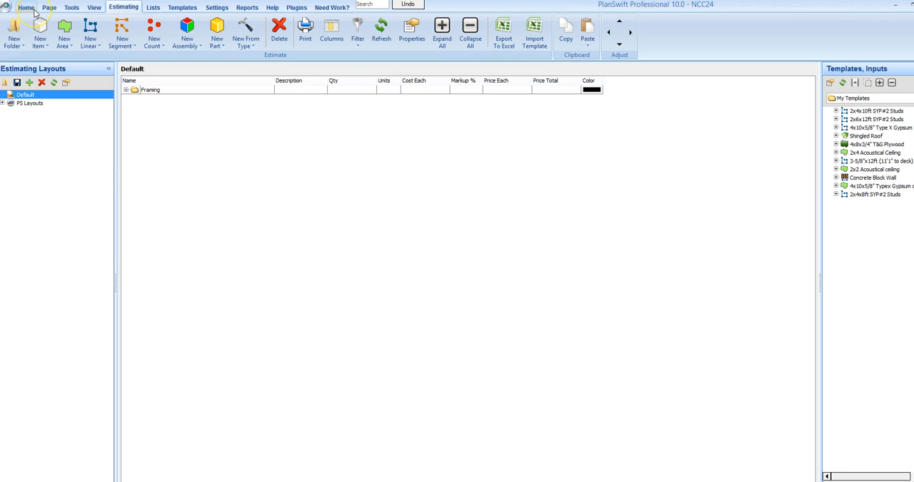